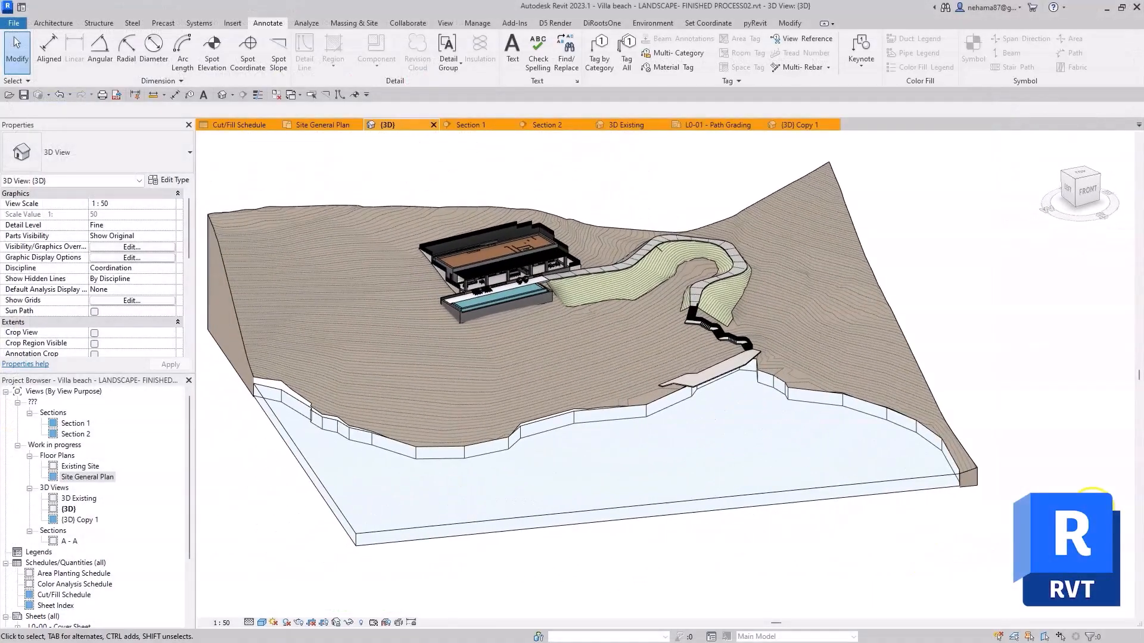
# Step: Orbit the Rhino garden model and check the topography surface's layer in Properties
pyautogui.click(730, 124)
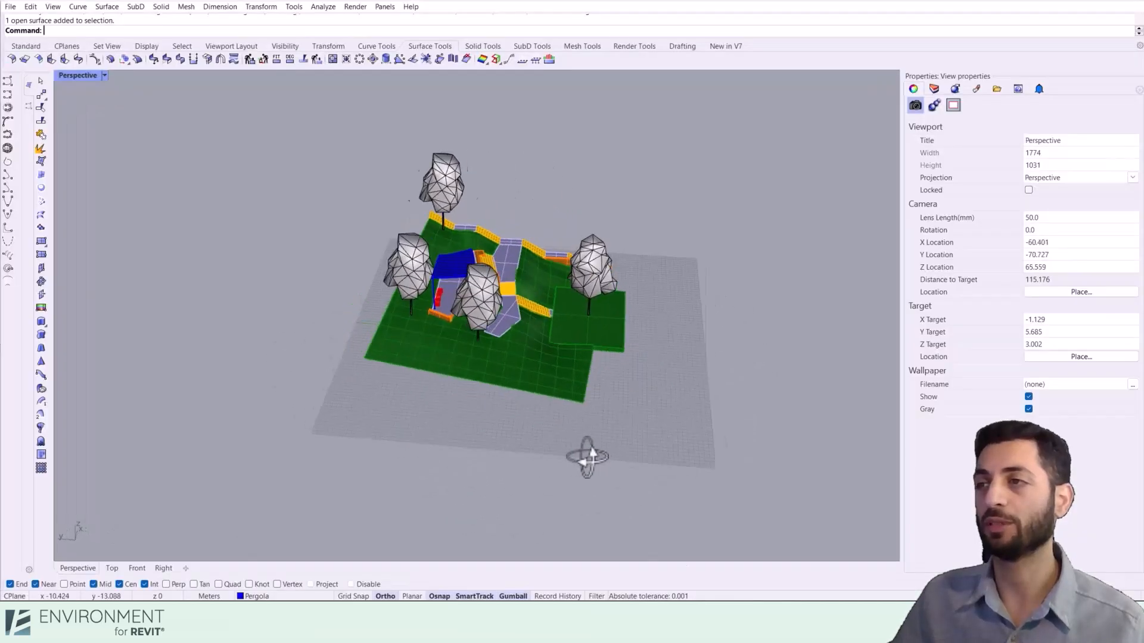
pyautogui.moveTo(588, 460); pyautogui.dragTo(507, 471)
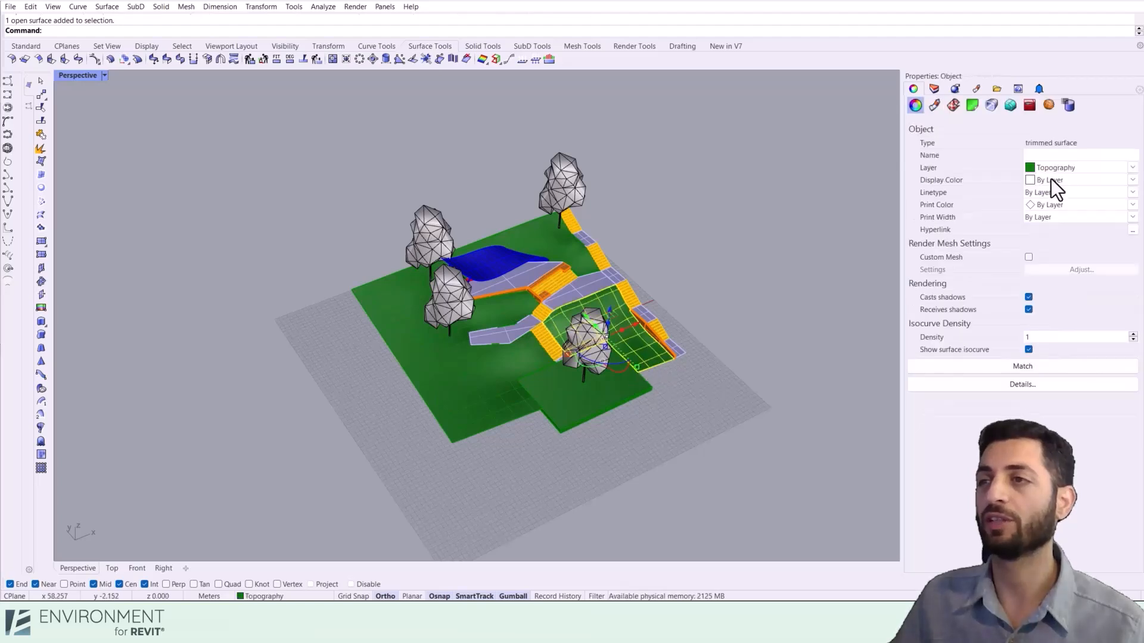
pyautogui.click(934, 89)
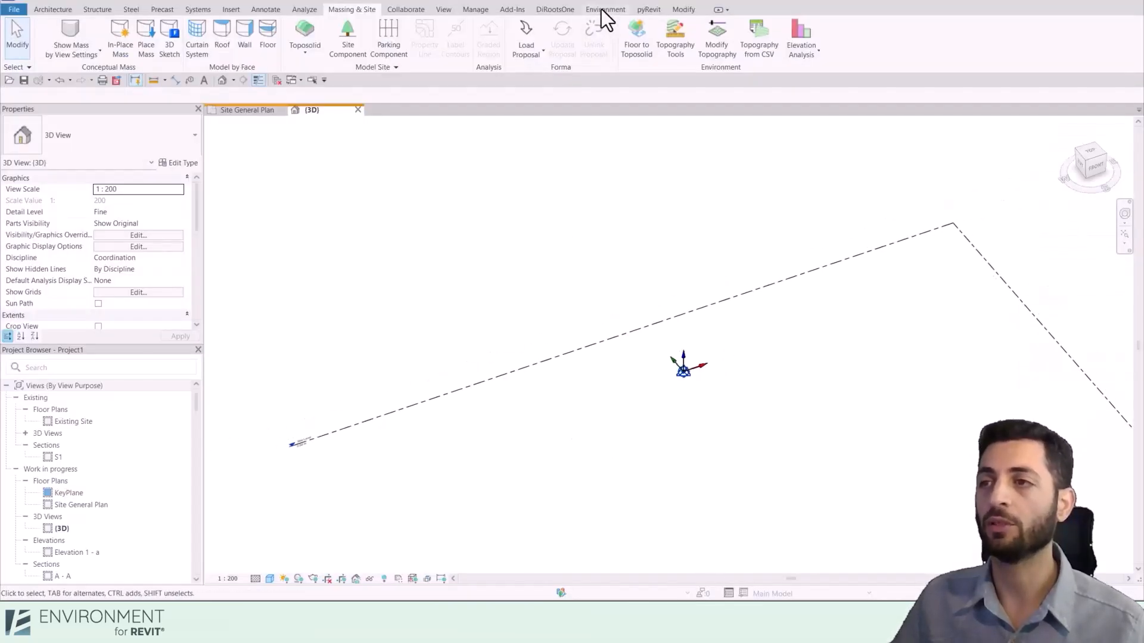
# Step: Open the Rhino Assets window from Revit's Environment add-in
pyautogui.click(606, 9)
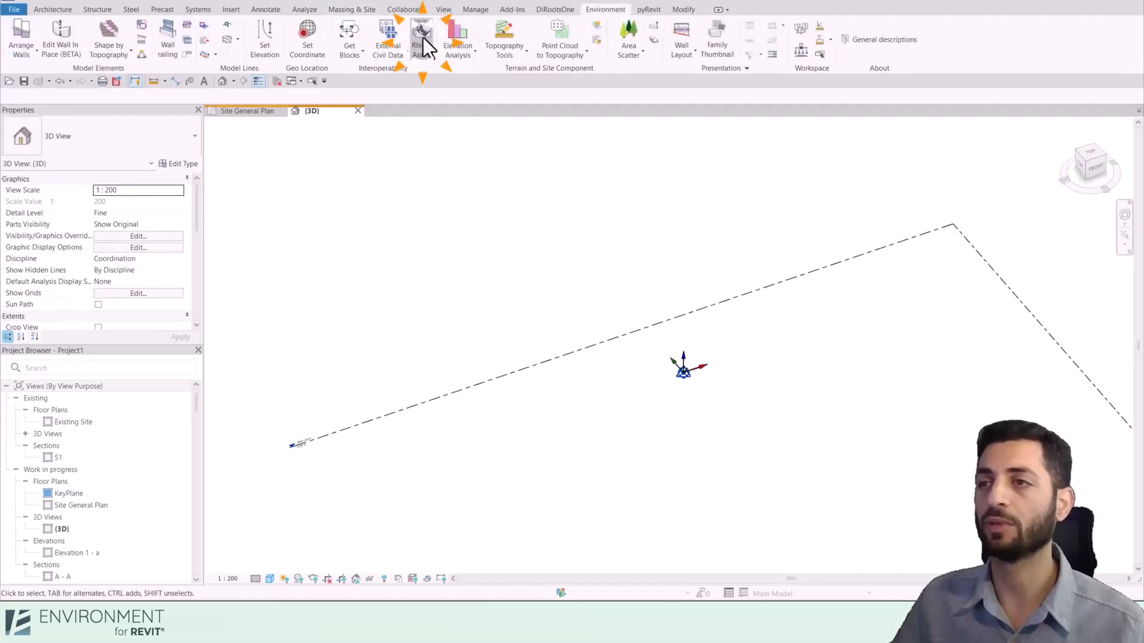
pyautogui.click(421, 33)
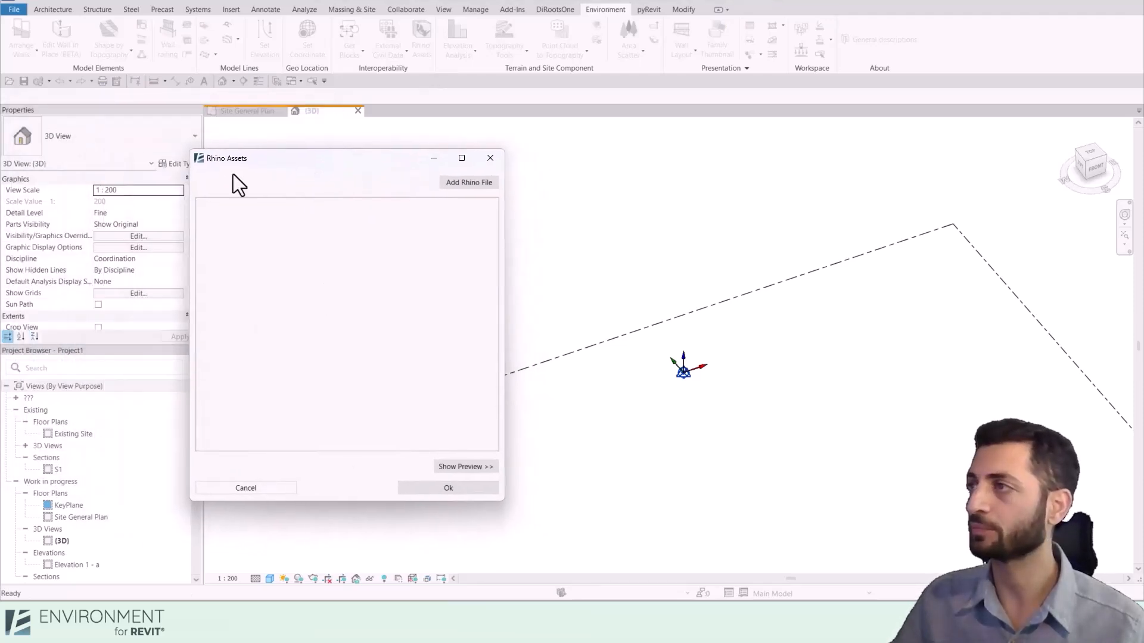
# Step: Add the Rhino .3dm file in Meters, with specified layers, project internal at Sea Level
pyautogui.click(469, 183)
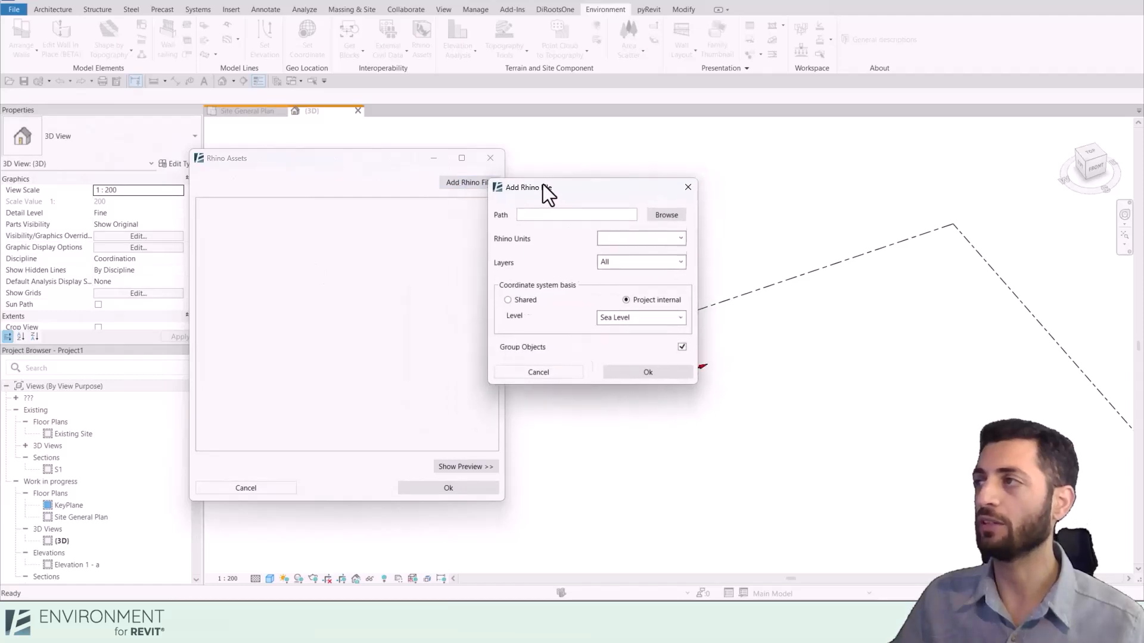
pyautogui.click(666, 214)
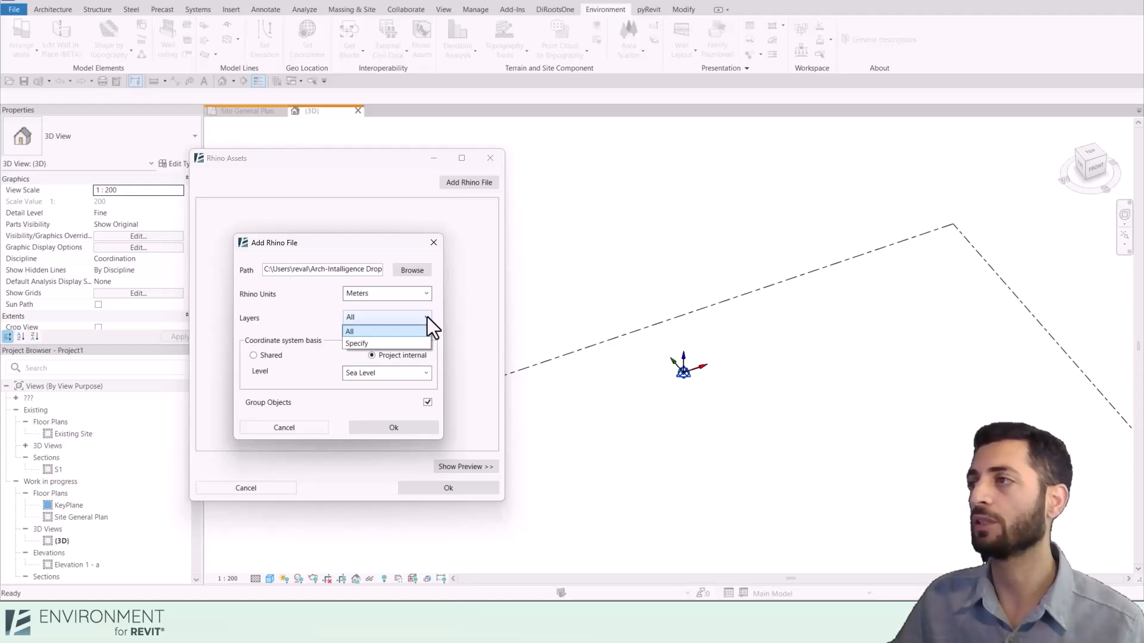
pyautogui.click(365, 343)
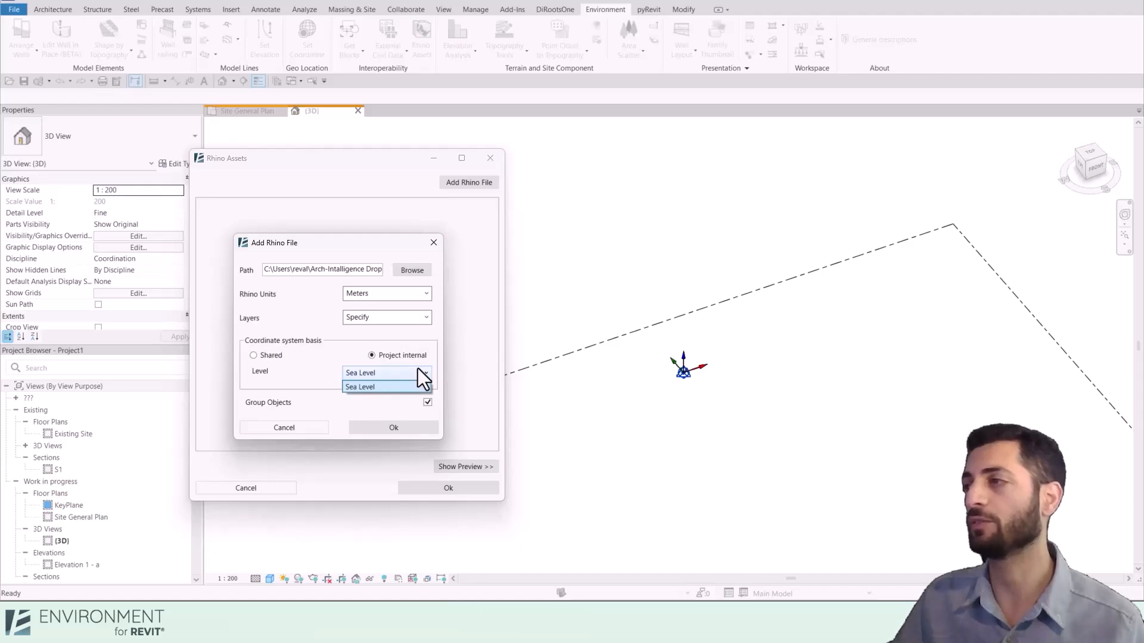
pyautogui.click(386, 387)
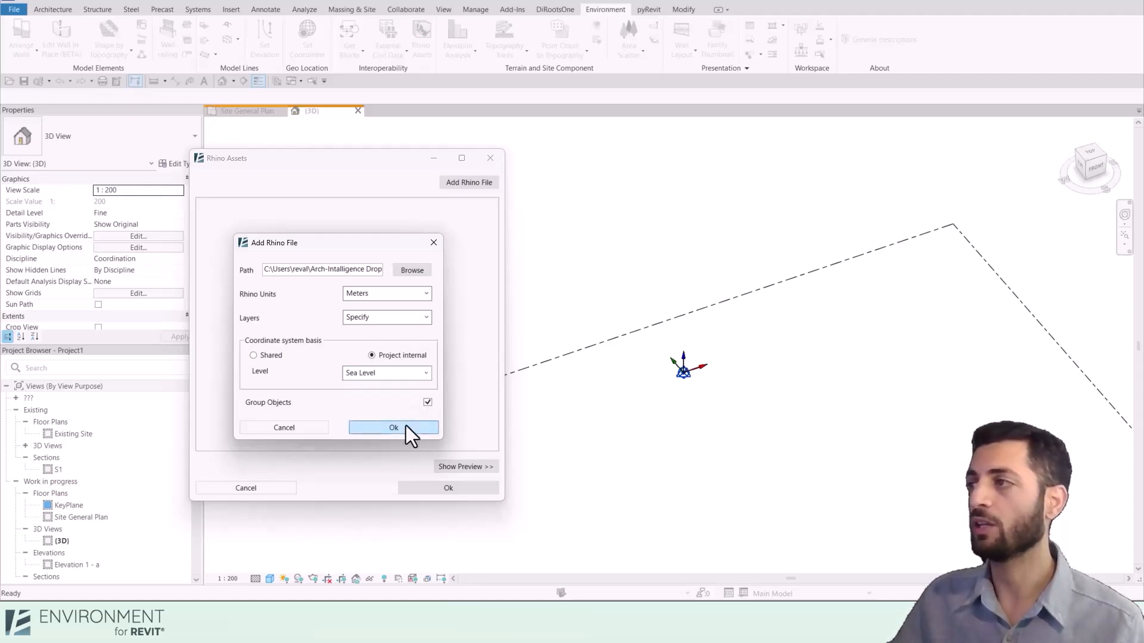
pyautogui.click(394, 428)
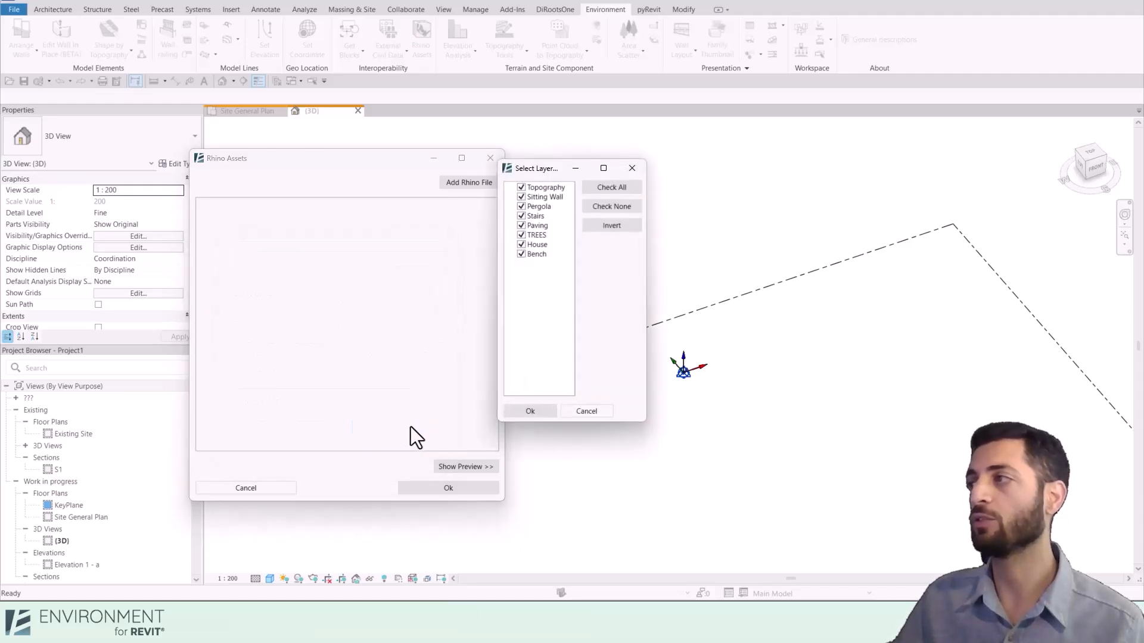
# Step: Exclude the House layer and confirm the layer selection
pyautogui.click(521, 245)
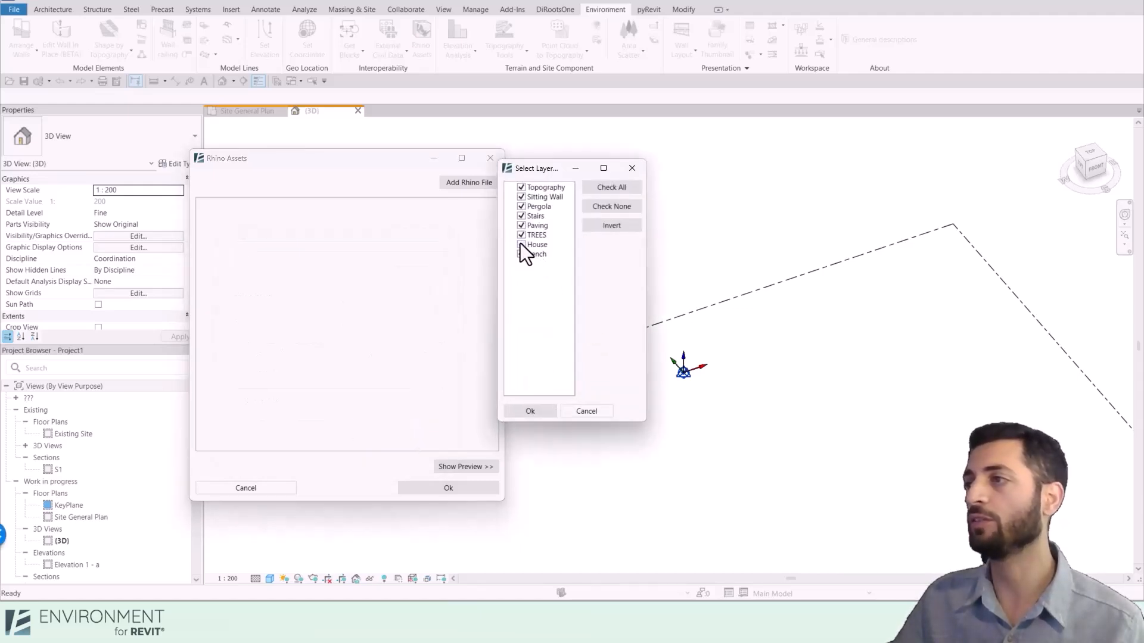
pyautogui.click(530, 411)
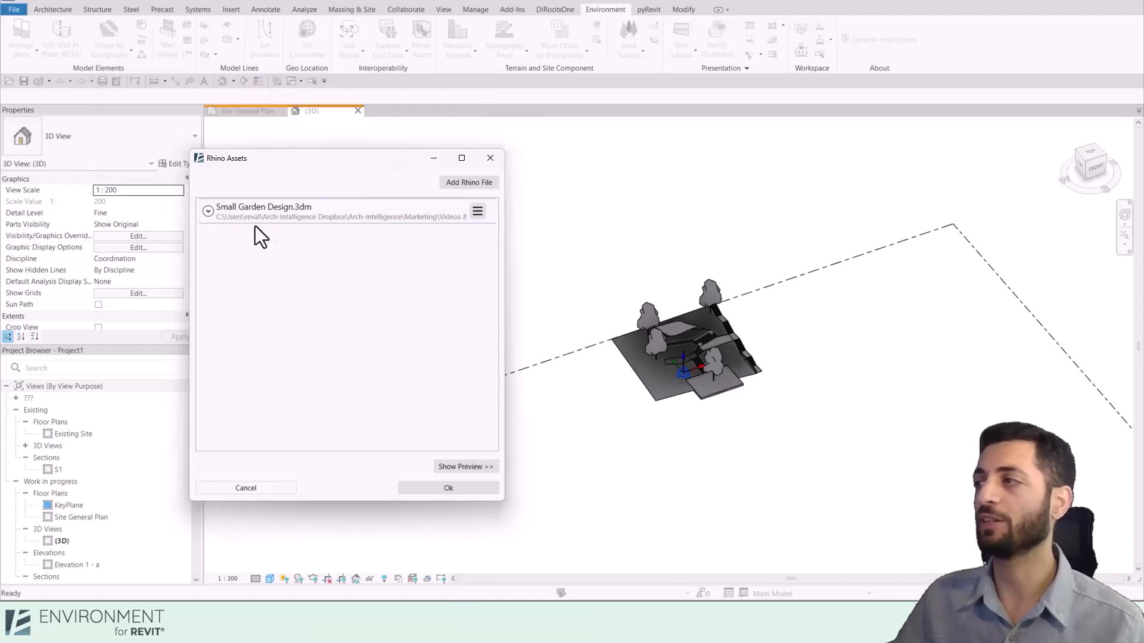
# Step: Expand the garden file and its Paving layer, and show the shaded preview
pyautogui.click(209, 210)
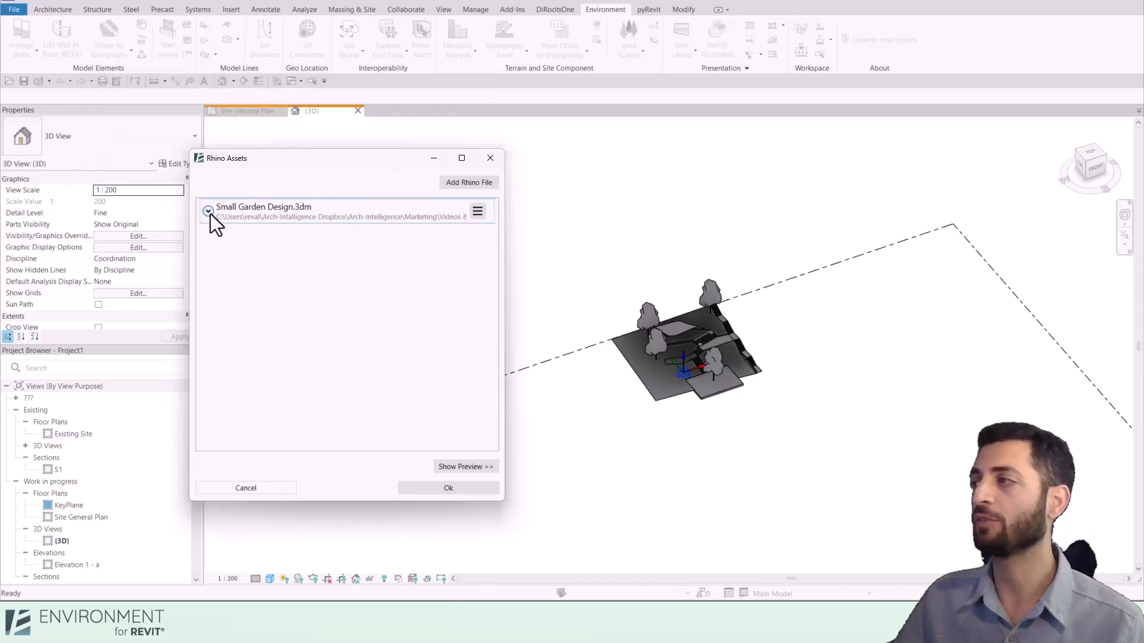
pyautogui.click(208, 210)
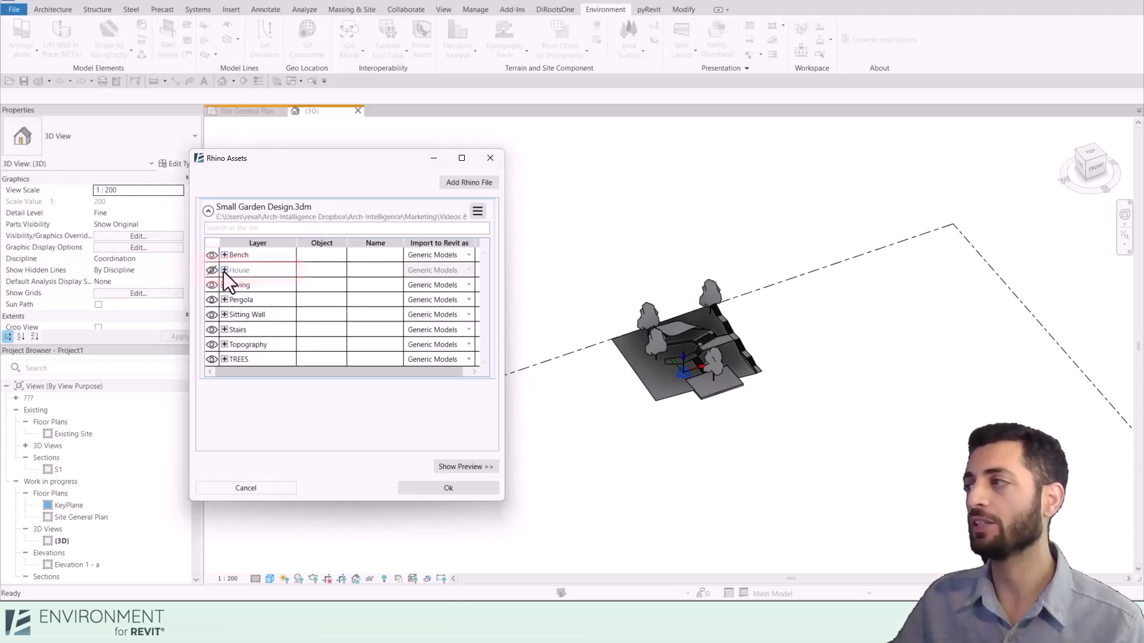
pyautogui.click(222, 284)
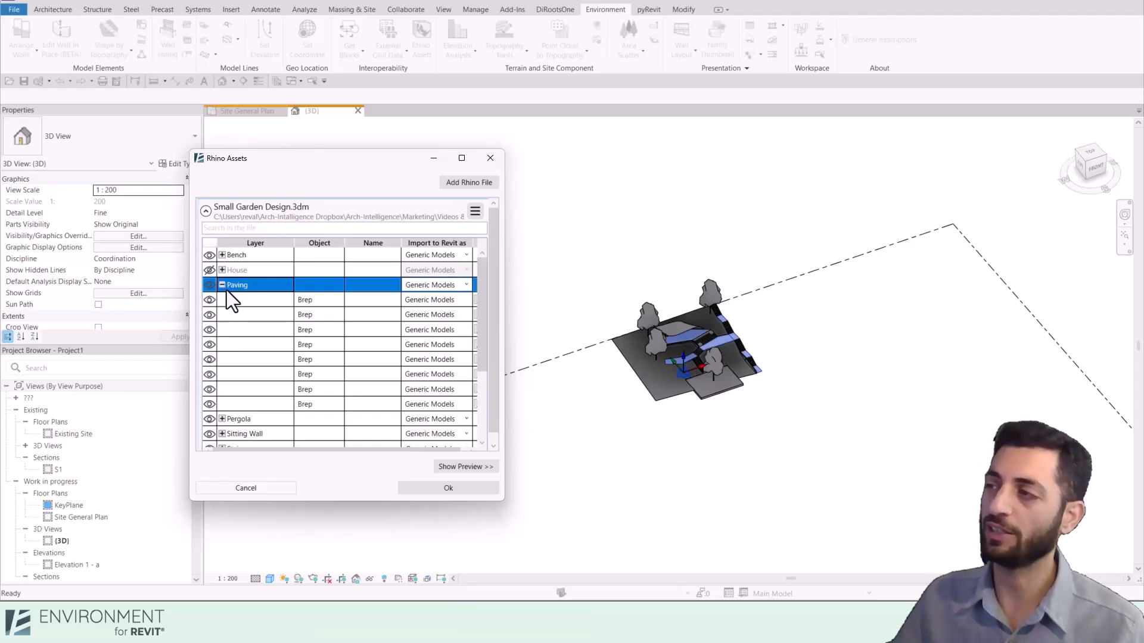
pyautogui.moveTo(403, 474)
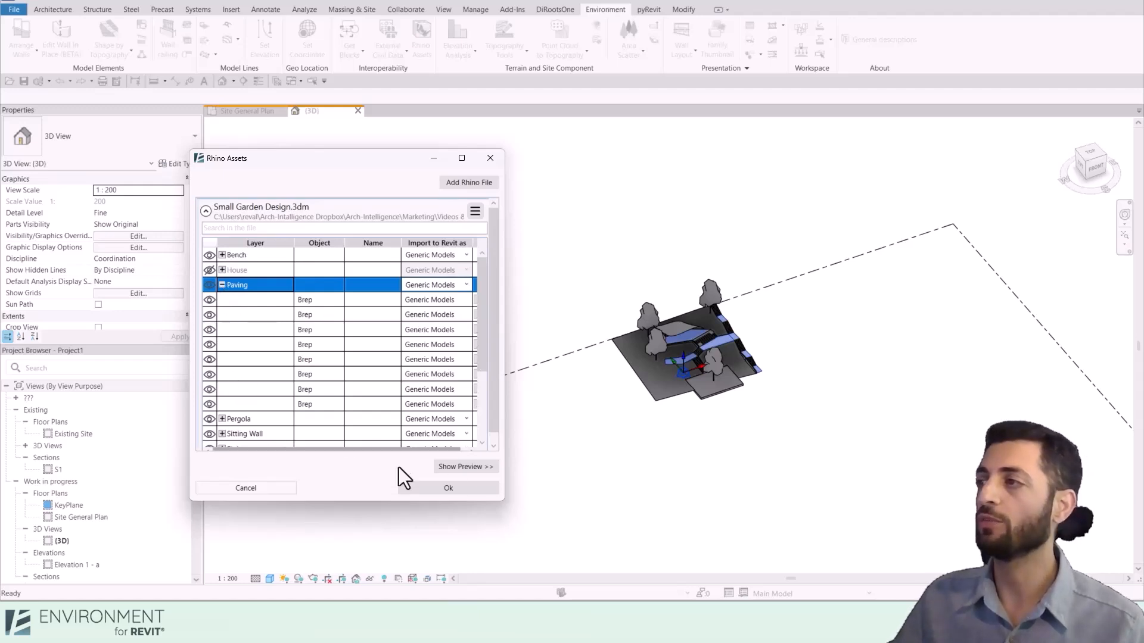
pyautogui.click(465, 467)
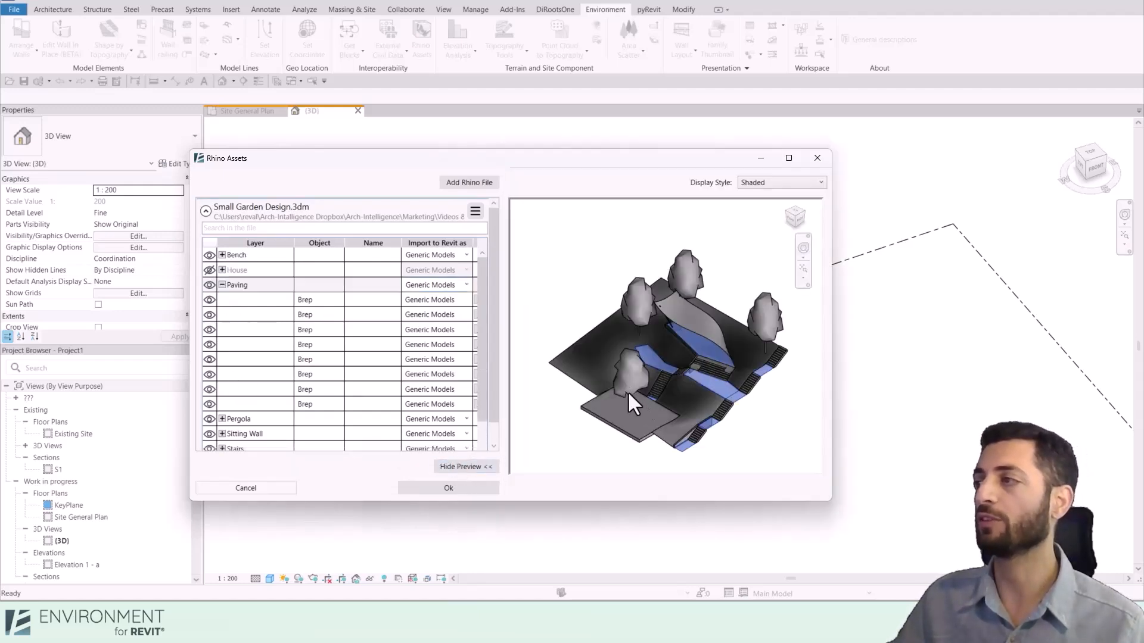
pyautogui.moveTo(357, 356)
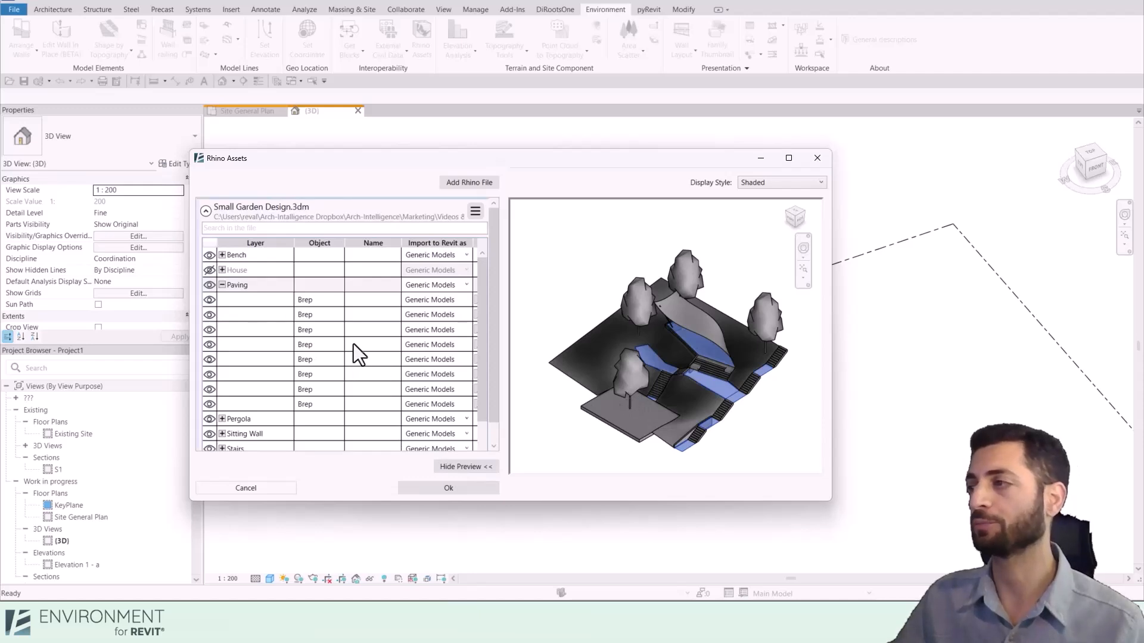
# Step: Collapse Paving, expand Topography, and select its unnamed Brep rows
pyautogui.click(226, 285)
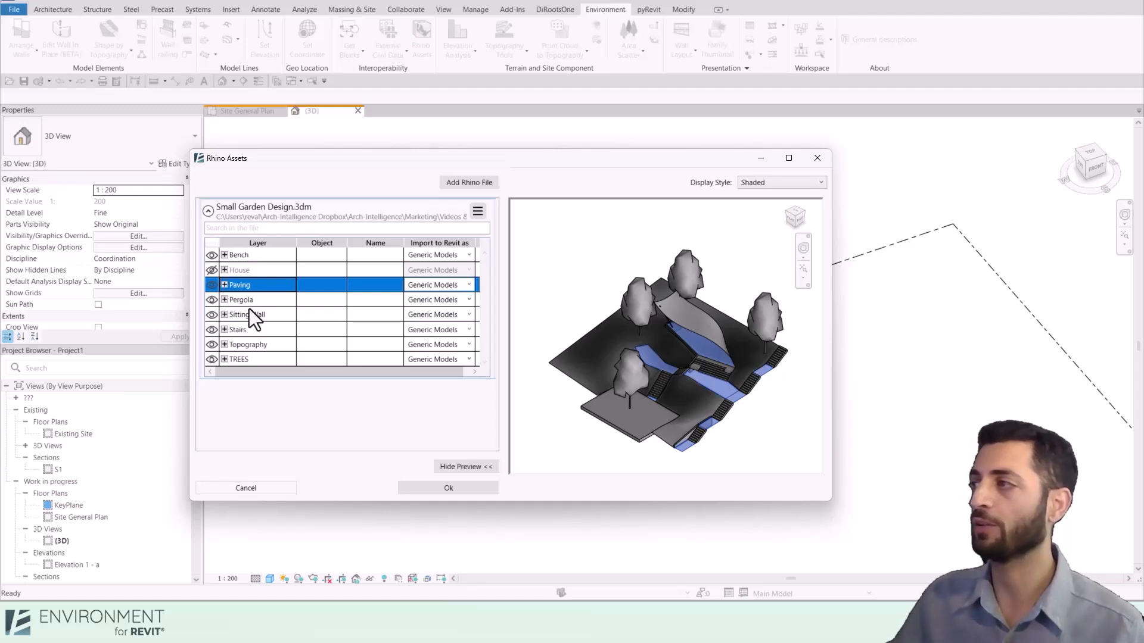
pyautogui.click(226, 344)
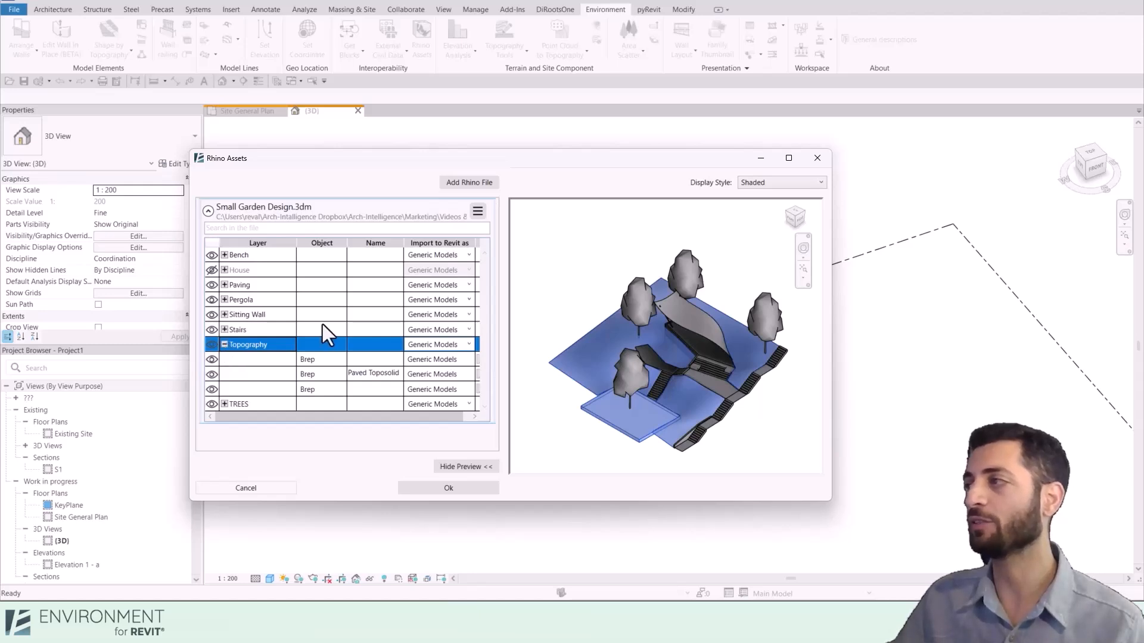
pyautogui.click(321, 360)
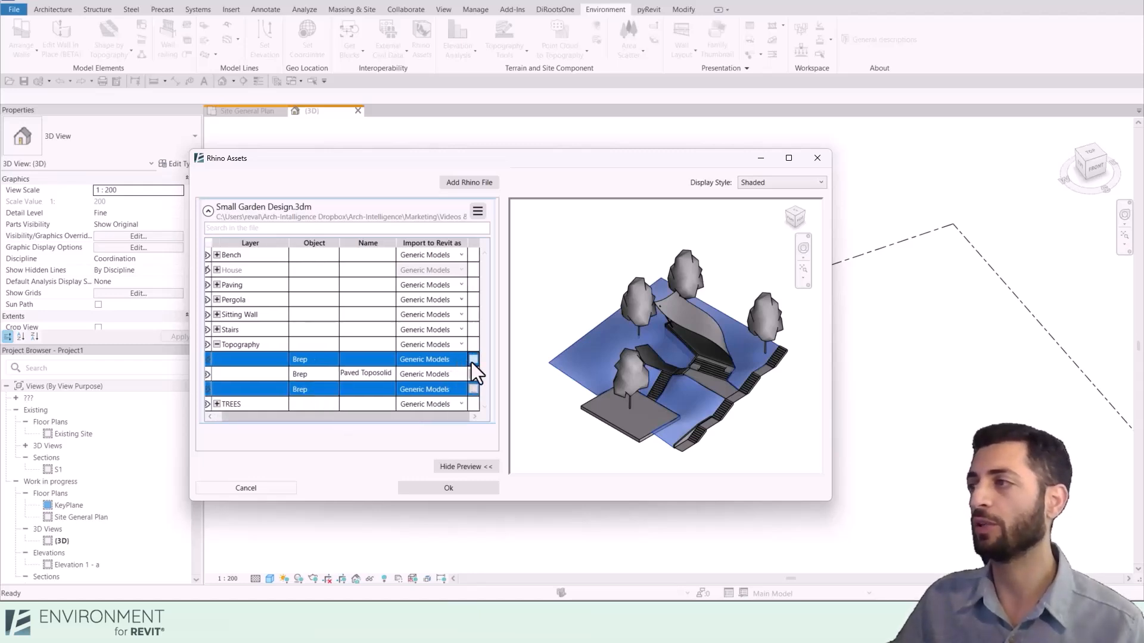
# Step: Import the two unnamed Breps as Existing Ground toposolids with system family and instance parameters
pyautogui.click(461, 359)
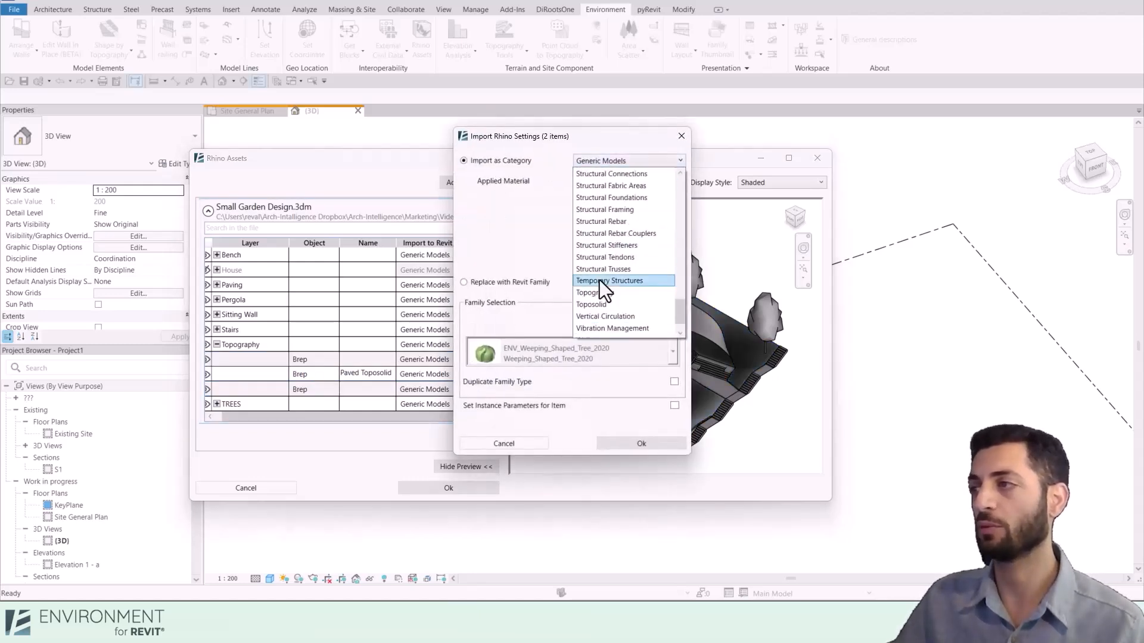
pyautogui.click(592, 304)
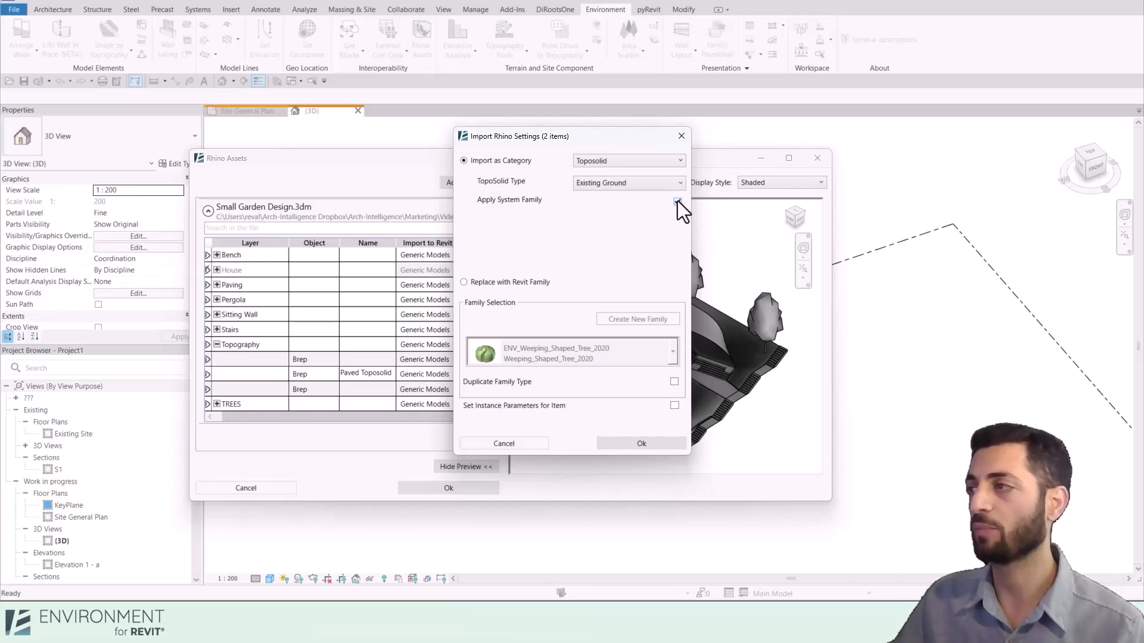
pyautogui.click(677, 201)
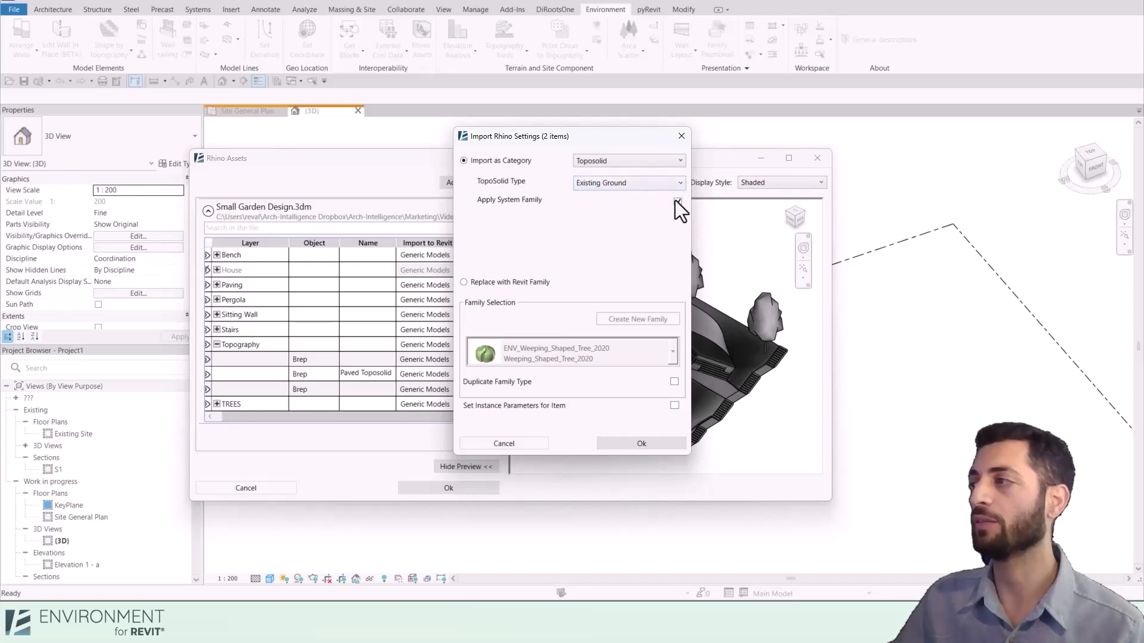
pyautogui.click(678, 201)
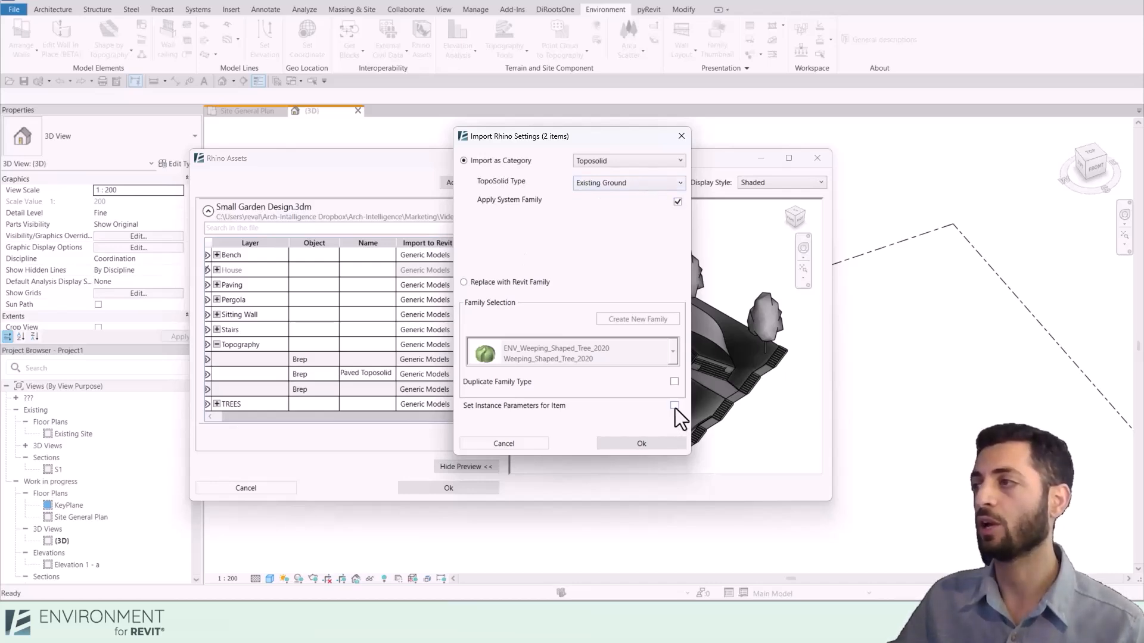
pyautogui.click(674, 405)
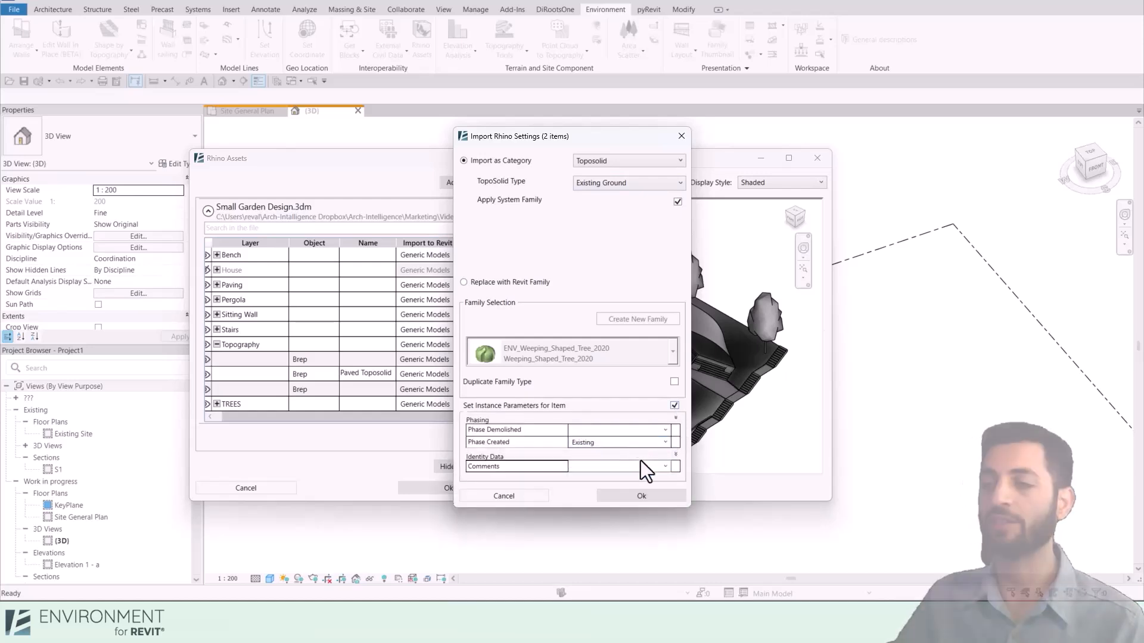
pyautogui.click(641, 495)
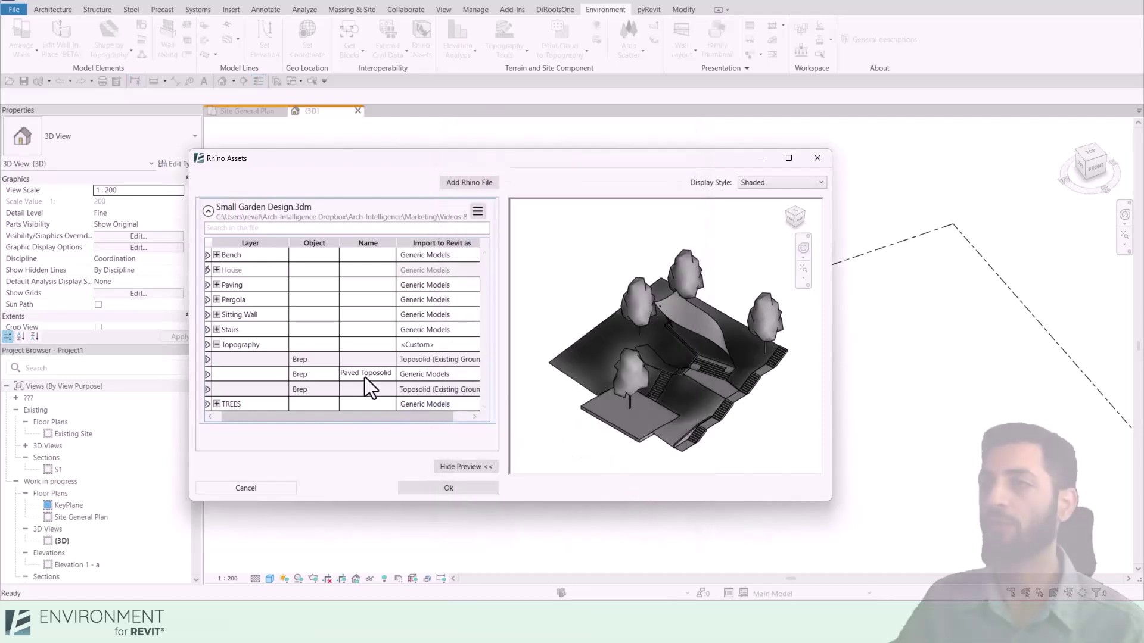
# Step: Import Paved Toposolid as a Paving stones toposolid and apply the import changes
pyautogui.click(366, 375)
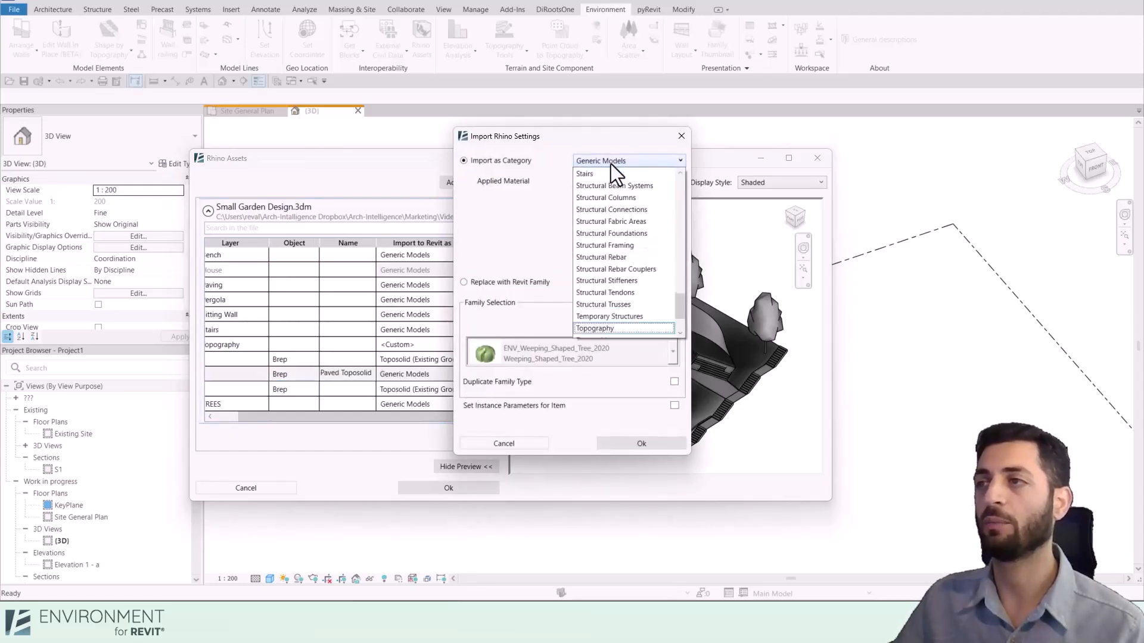
pyautogui.click(623, 328)
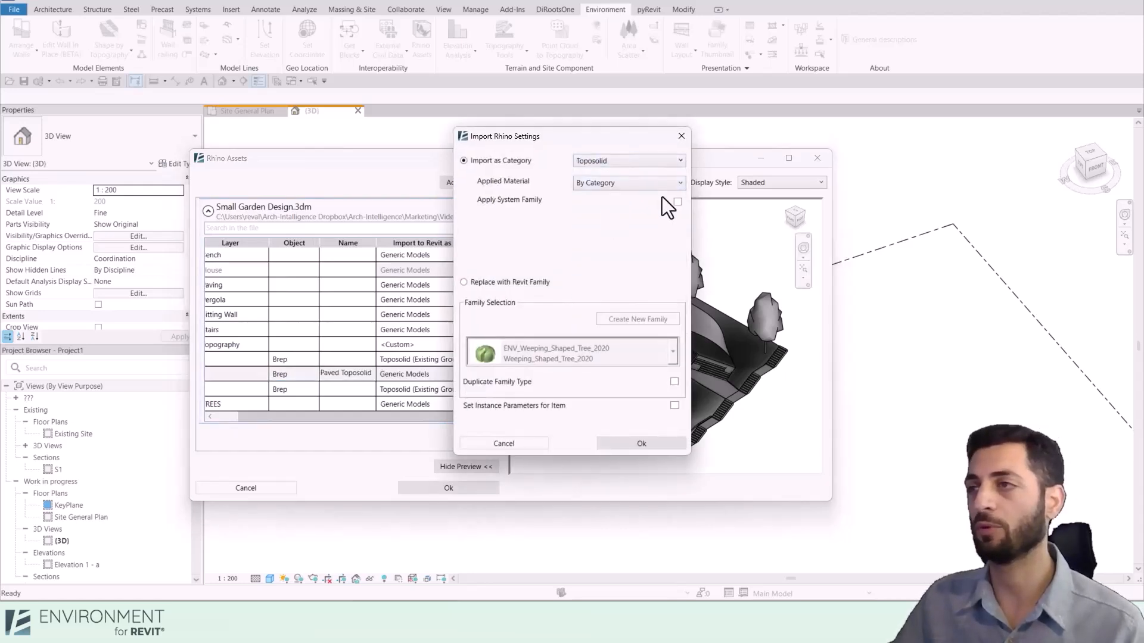
pyautogui.click(629, 183)
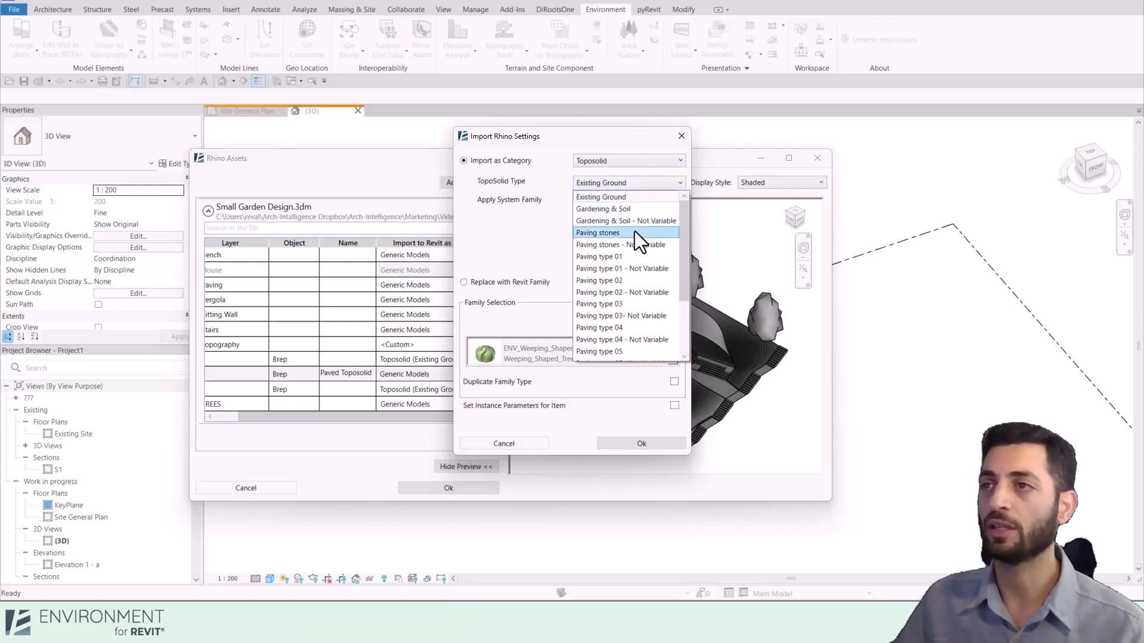
pyautogui.click(598, 232)
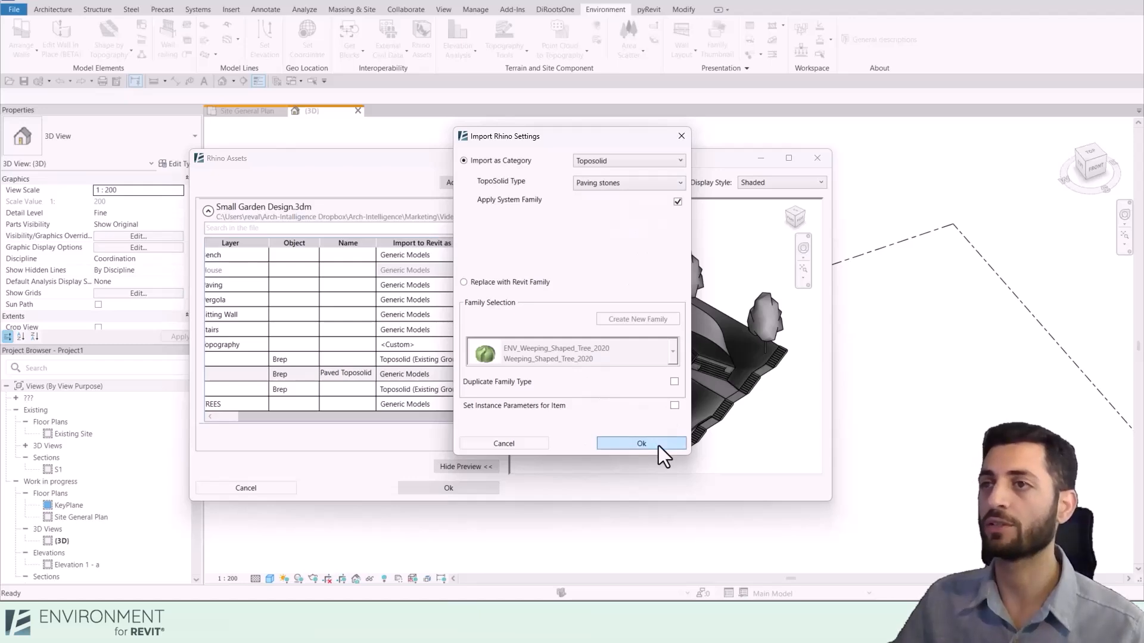
pyautogui.click(641, 443)
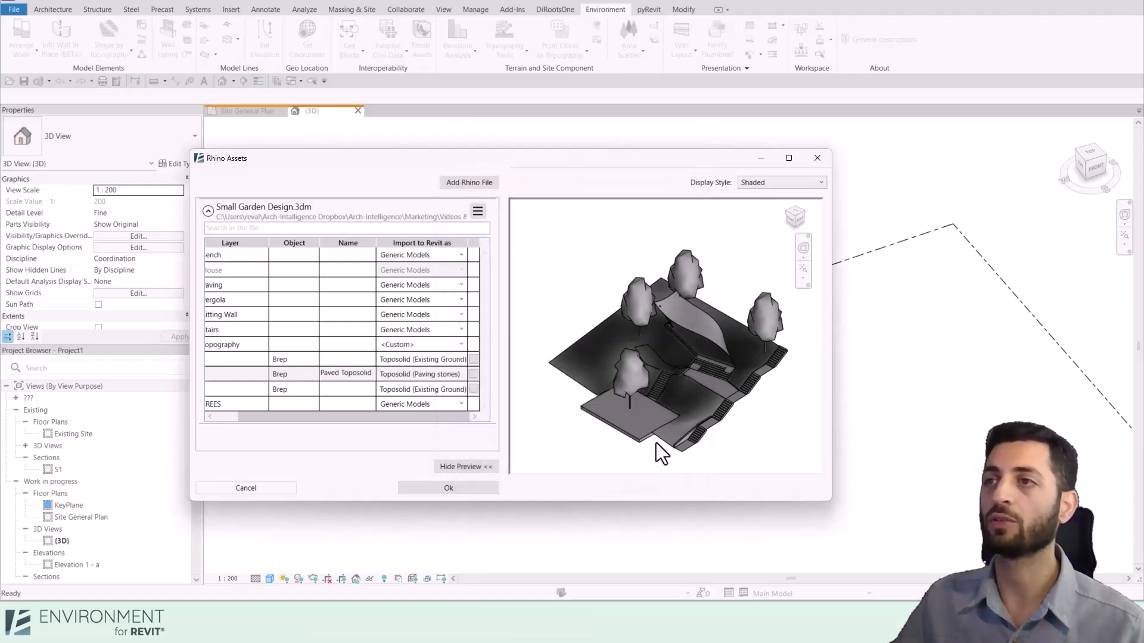
pyautogui.click(448, 488)
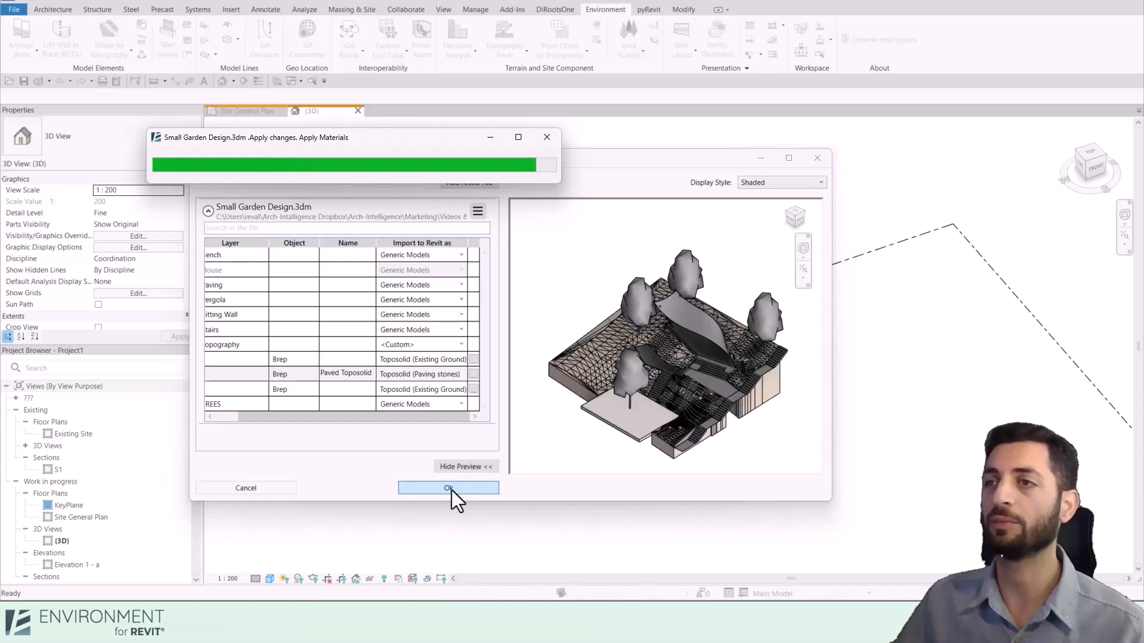
# Step: Close the Edit Topography Tools panel and bring up the Environment ribbon
pyautogui.click(448, 488)
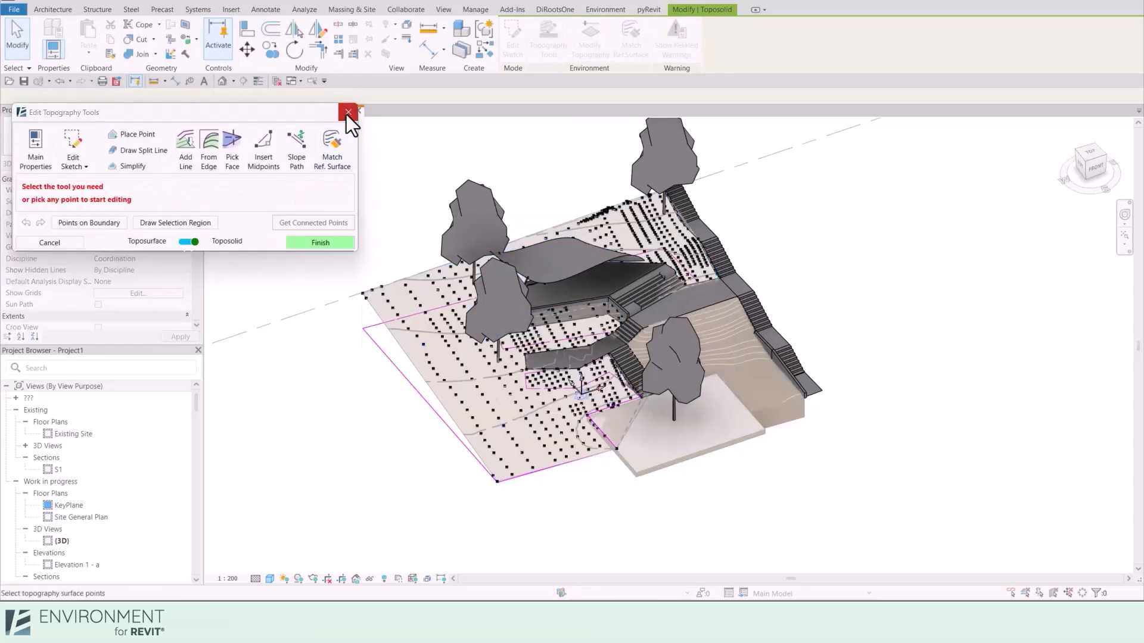
pyautogui.click(348, 112)
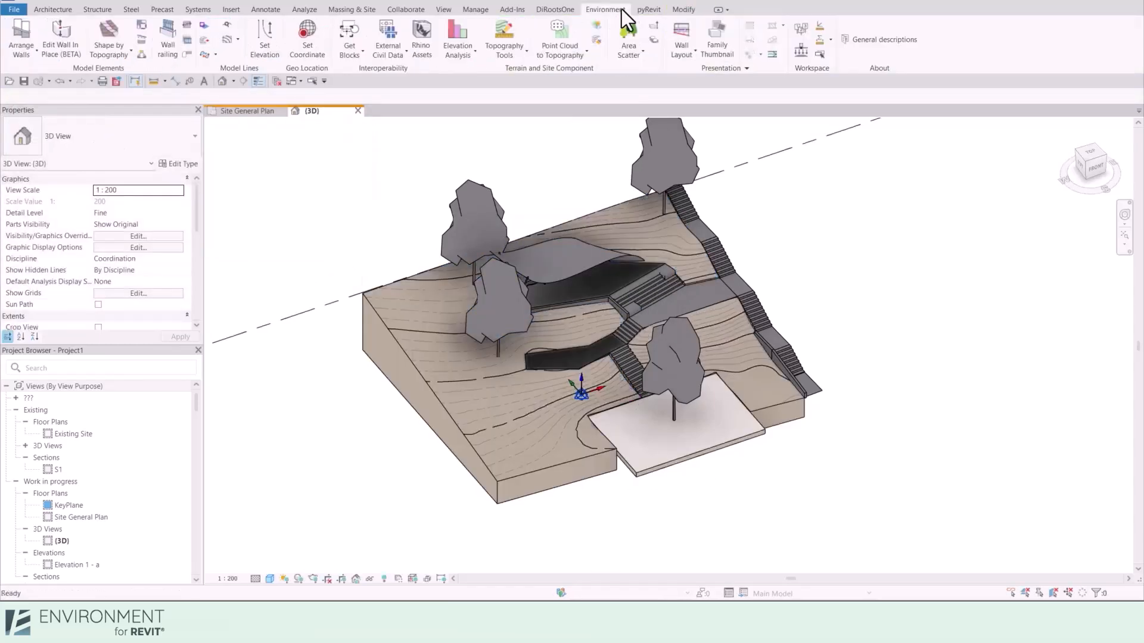
pyautogui.click(421, 35)
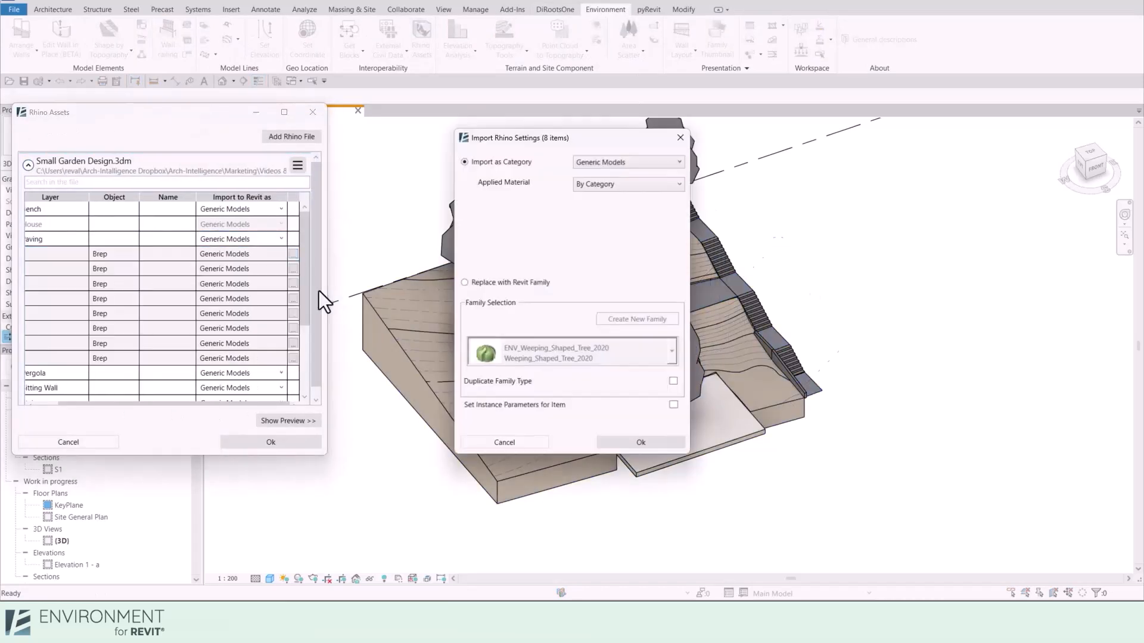
# Step: Confirm the eight paving items' settings and select the Tree block under TREES
pyautogui.click(628, 162)
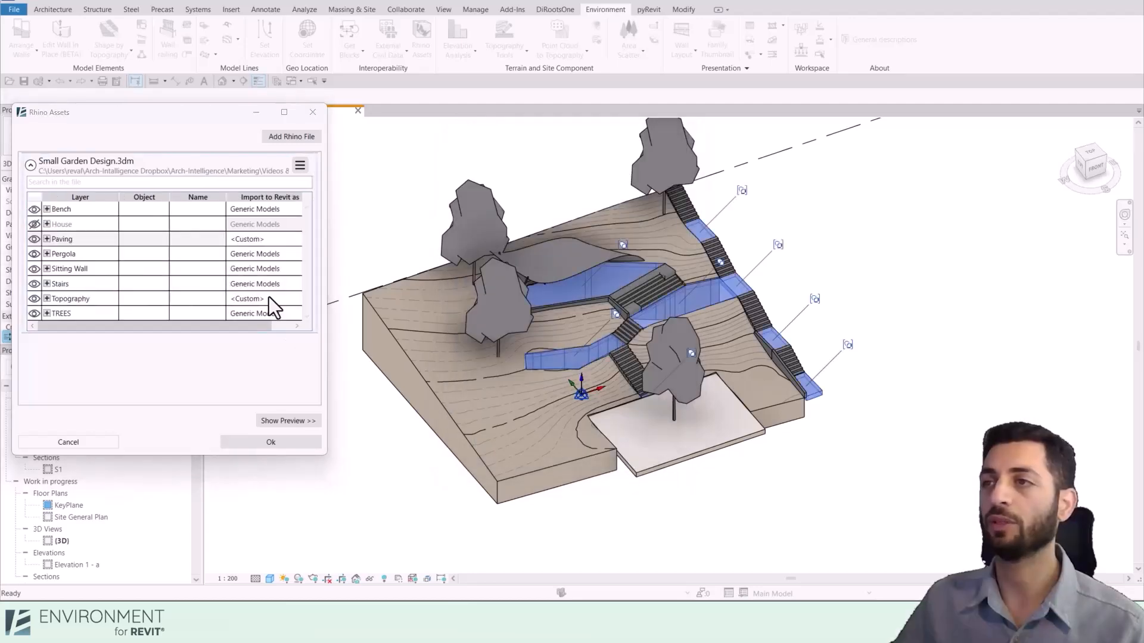
pyautogui.click(61, 313)
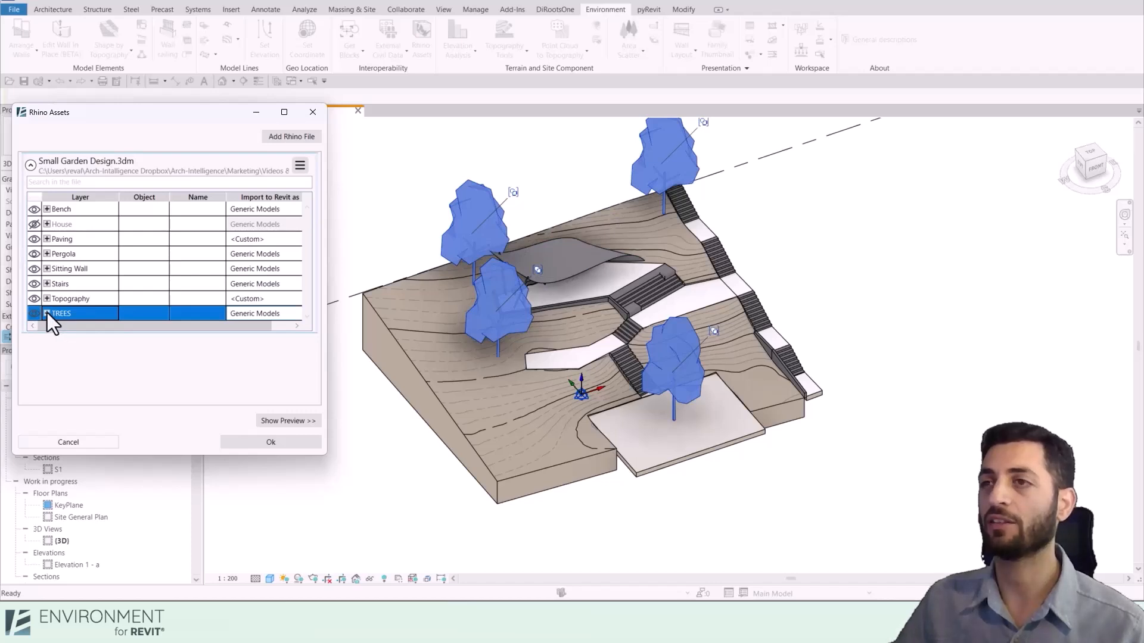
pyautogui.click(47, 313)
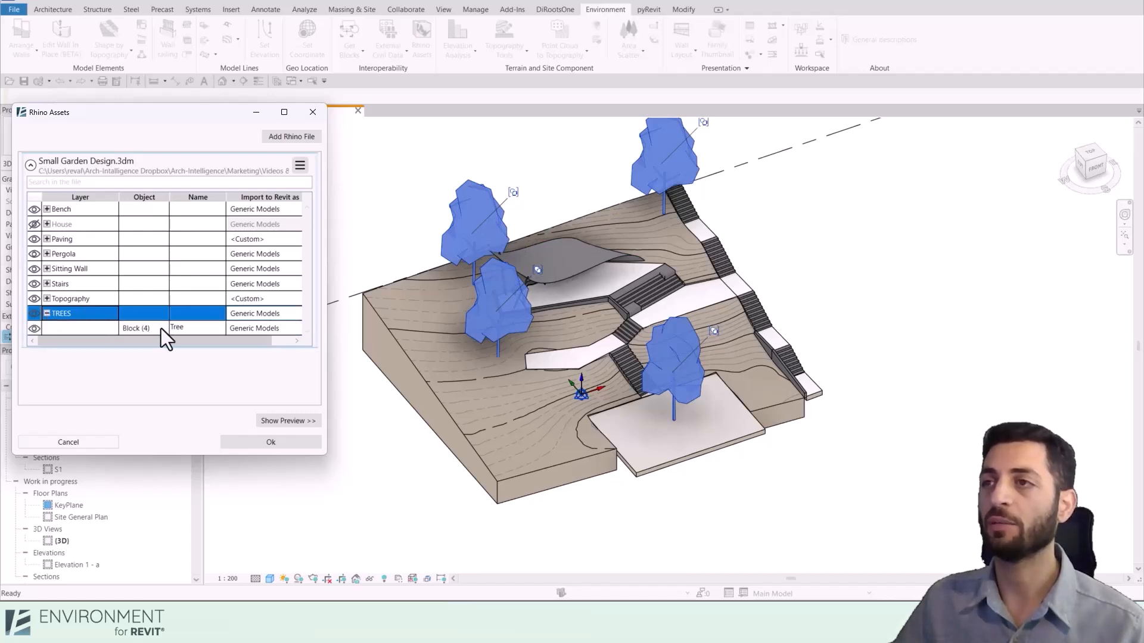
pyautogui.click(135, 328)
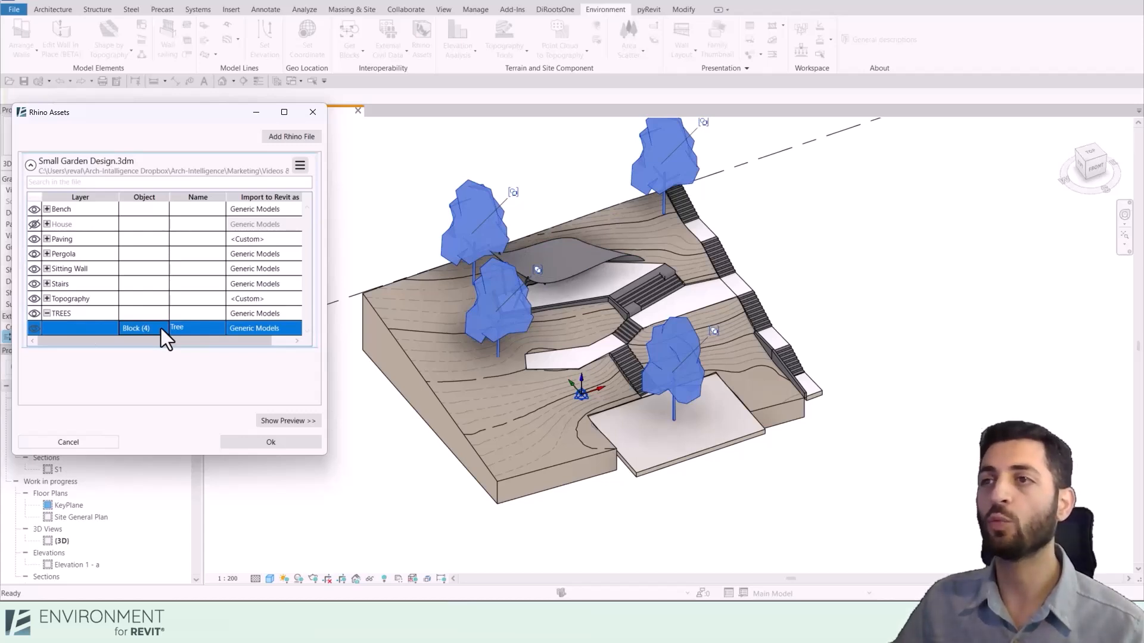
# Step: Replace the Tree block with the Oval_Shaped_Tree_2020 Revit family and apply
pyautogui.click(141, 328)
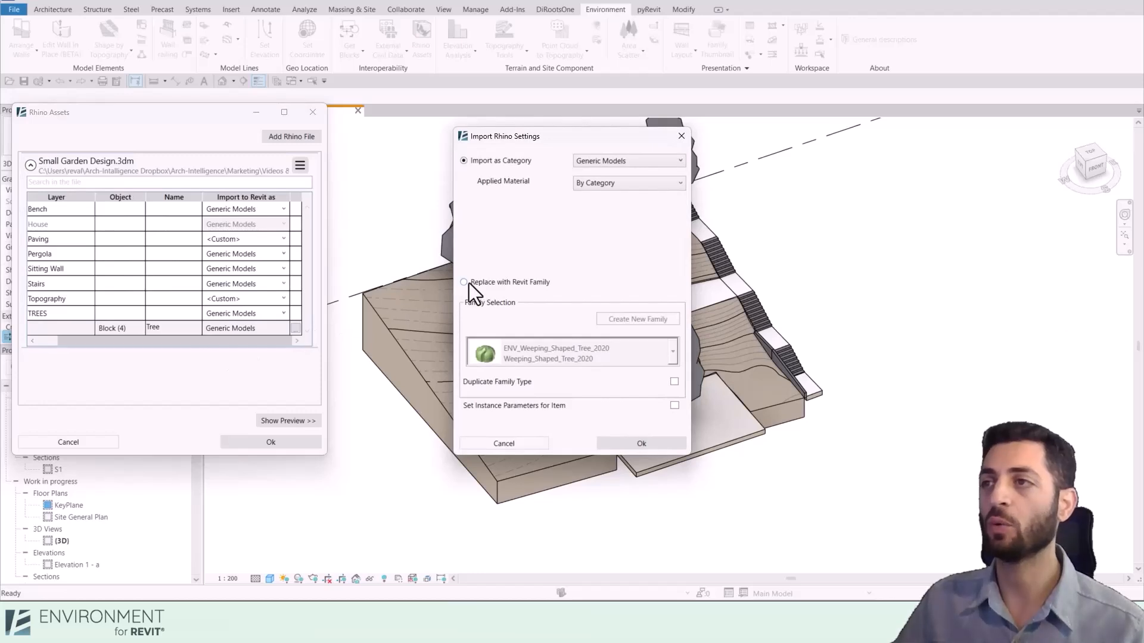
pyautogui.click(673, 352)
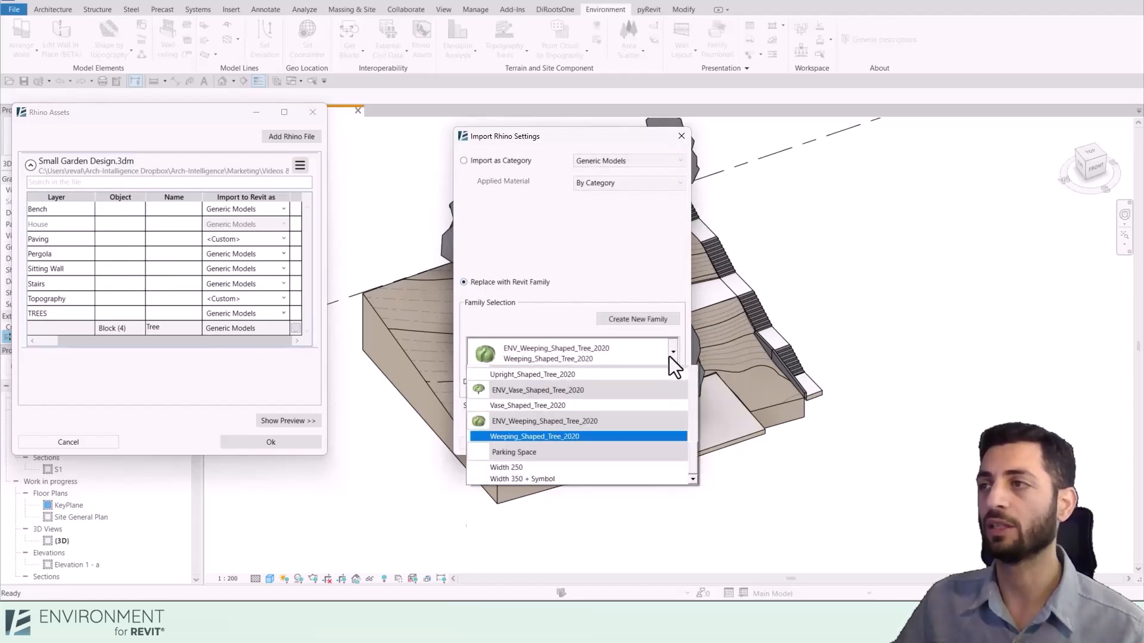
pyautogui.scroll(-3)
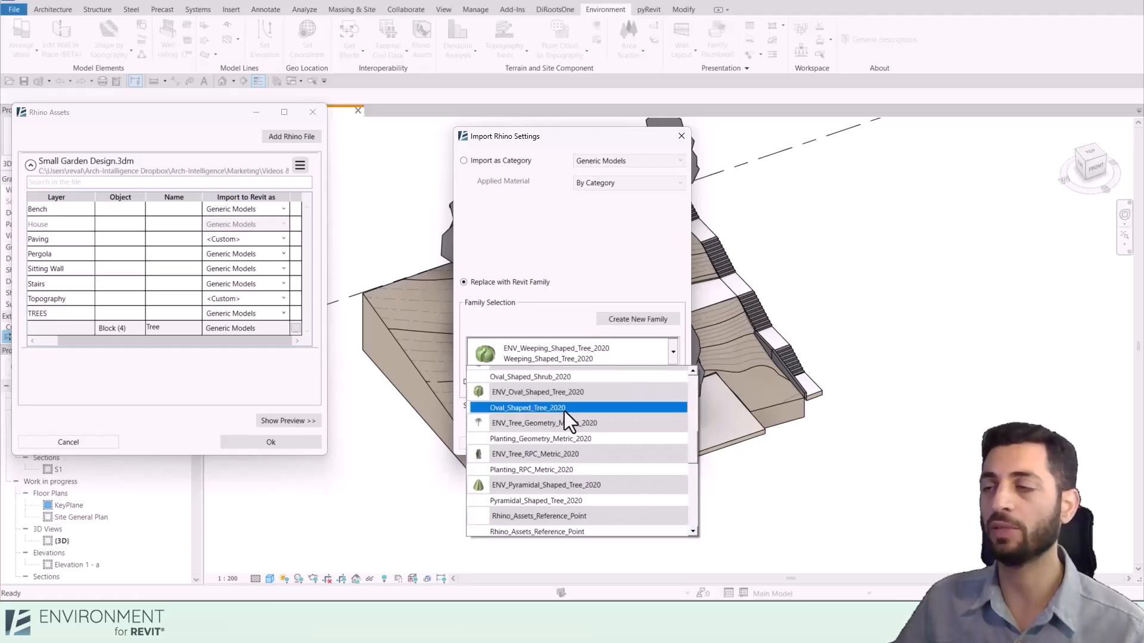
pyautogui.click(528, 408)
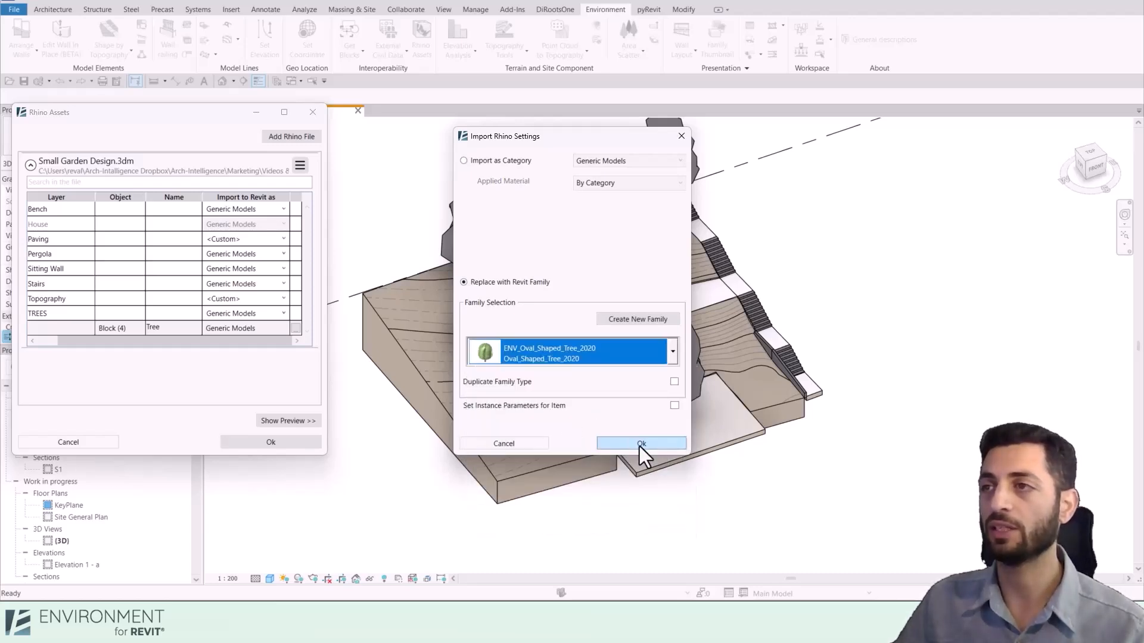
pyautogui.click(641, 443)
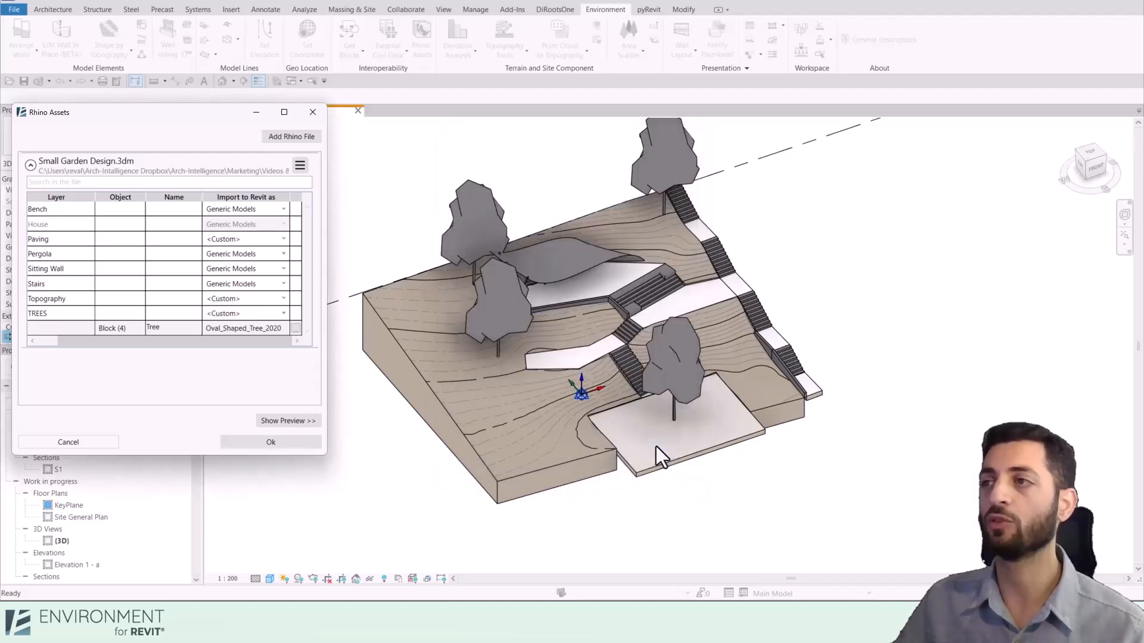
pyautogui.click(270, 442)
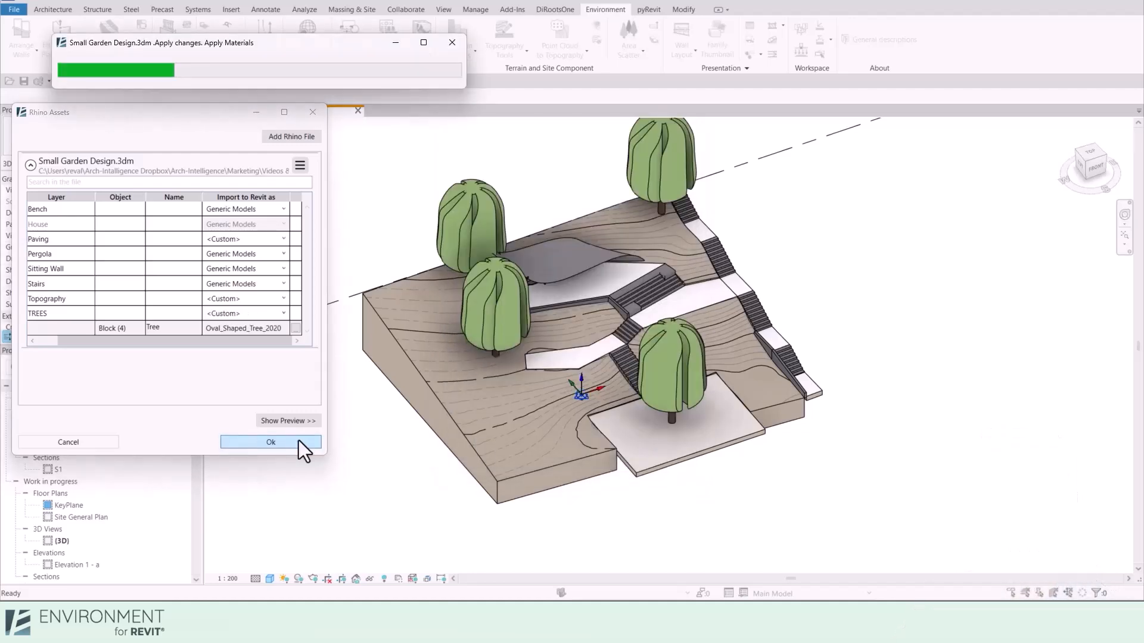
# Step: Re-expand Small Garden Design.3dm's layer list and select the Stairs layer
pyautogui.click(271, 442)
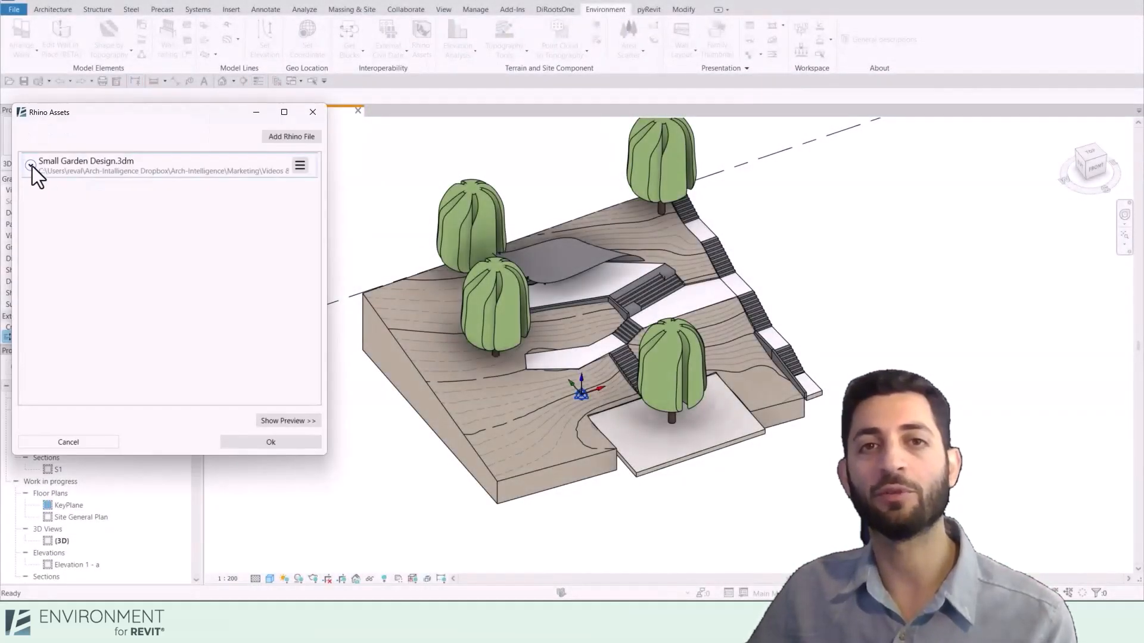
pyautogui.click(32, 166)
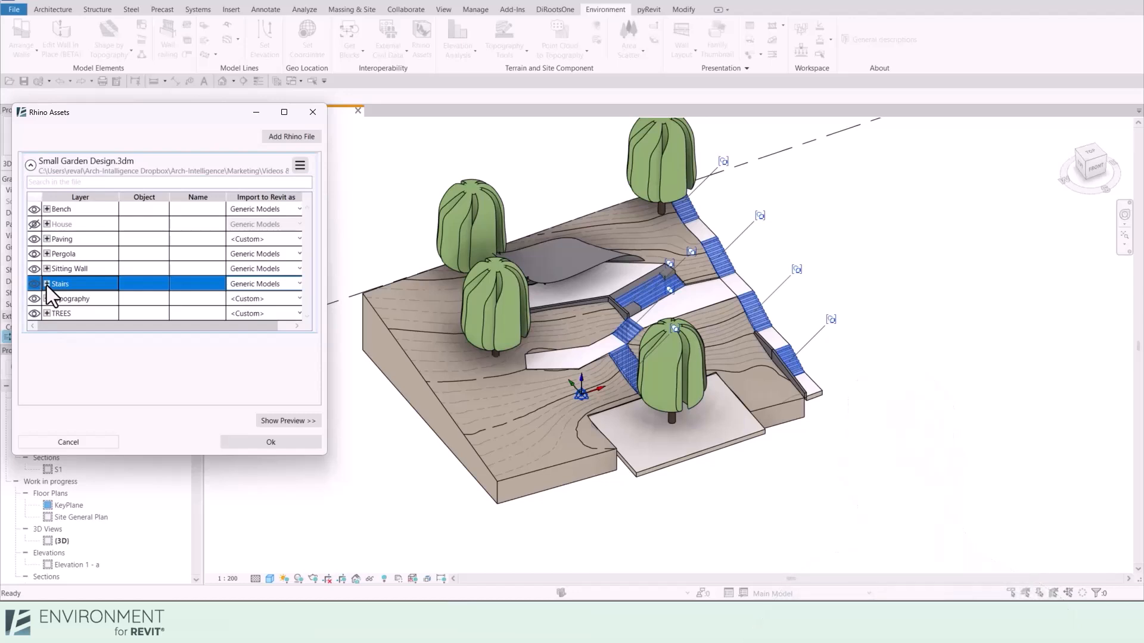
pyautogui.click(45, 283)
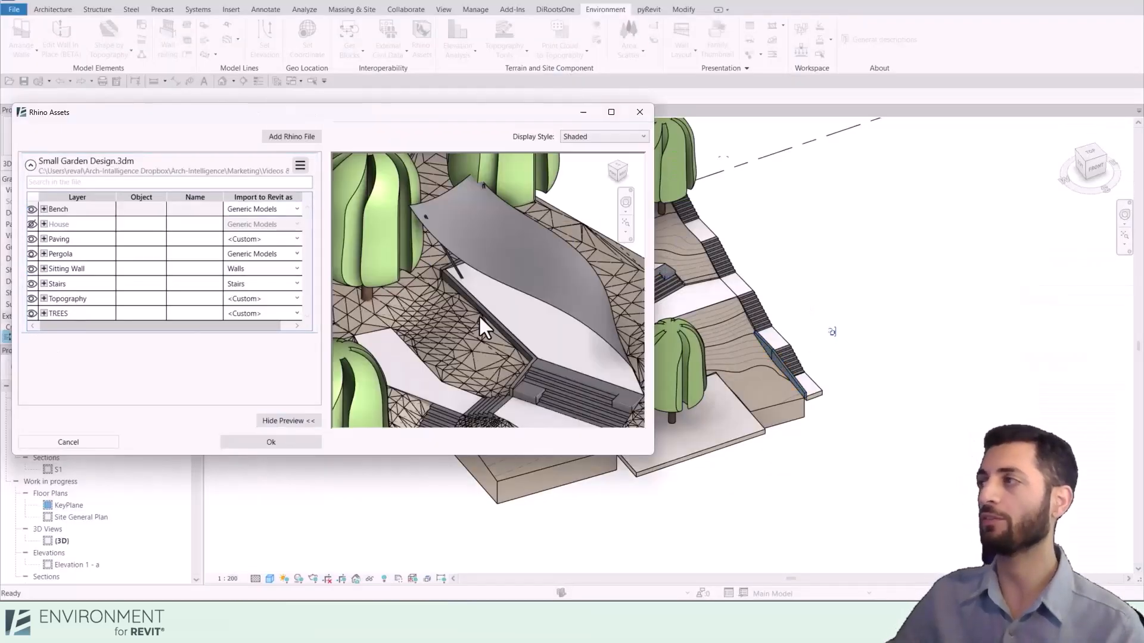
# Step: Set the Pretty Bench object on the Bench layer to be replaced with a Revit family
pyautogui.click(43, 209)
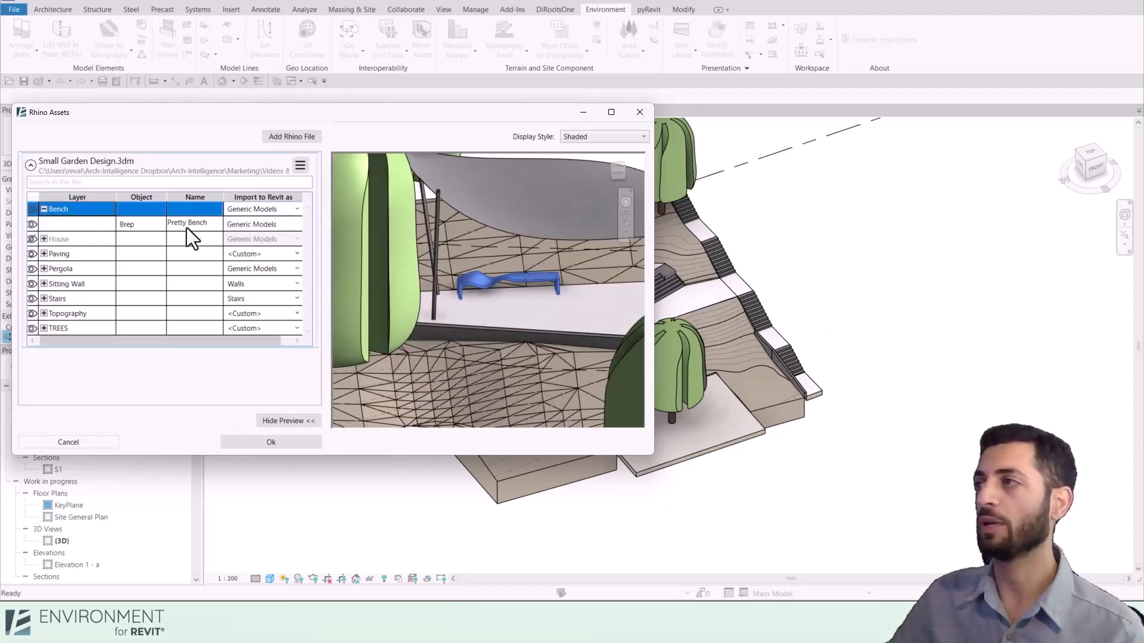
pyautogui.click(186, 224)
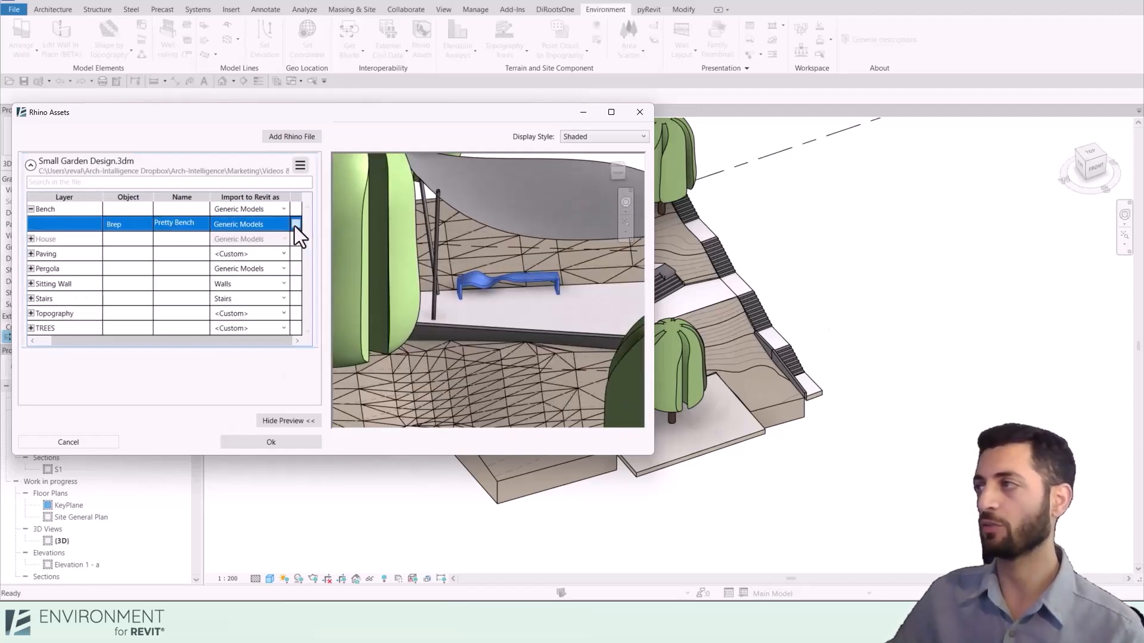
pyautogui.click(297, 224)
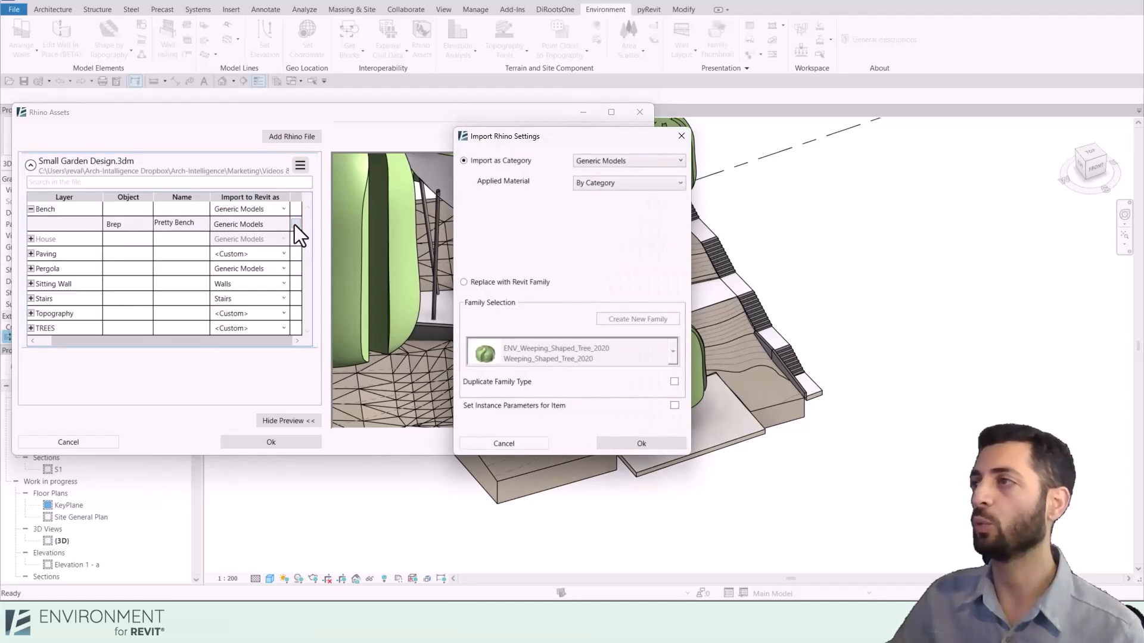
pyautogui.click(463, 282)
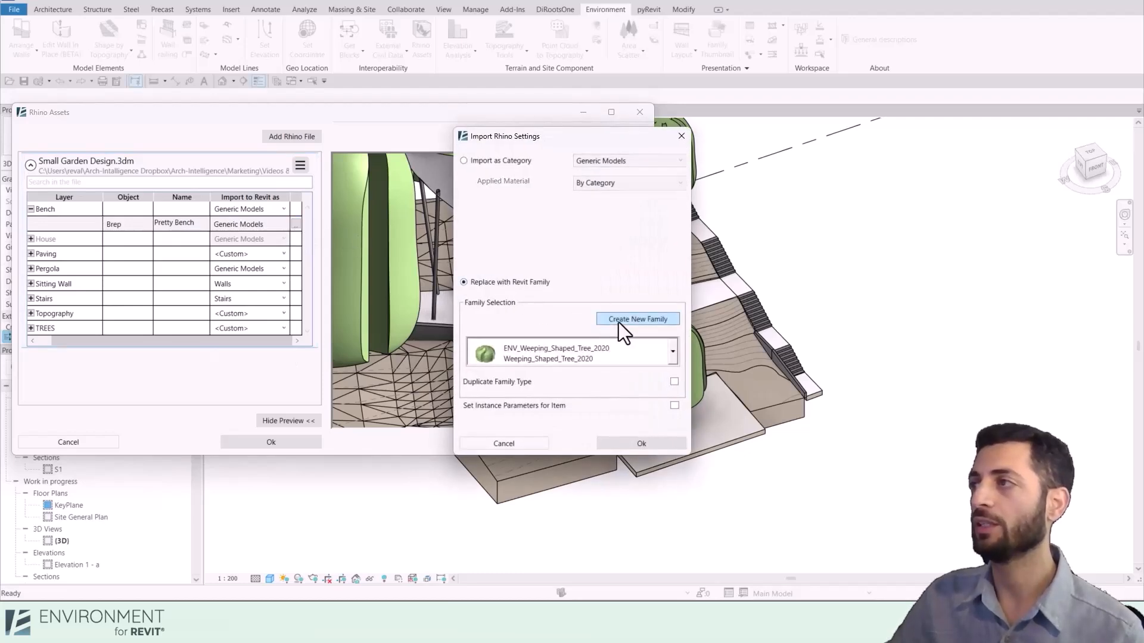
# Step: Create a new Furniture family 'Bench from Rhino' using the Rhino display colour
pyautogui.click(637, 319)
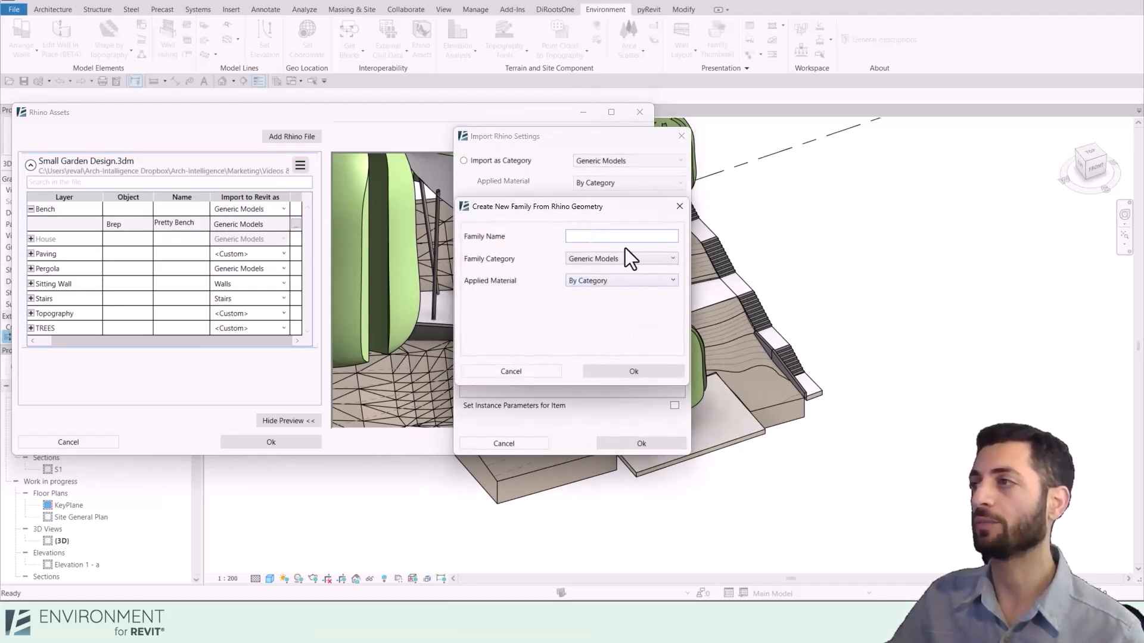
pyautogui.write('Bench from')
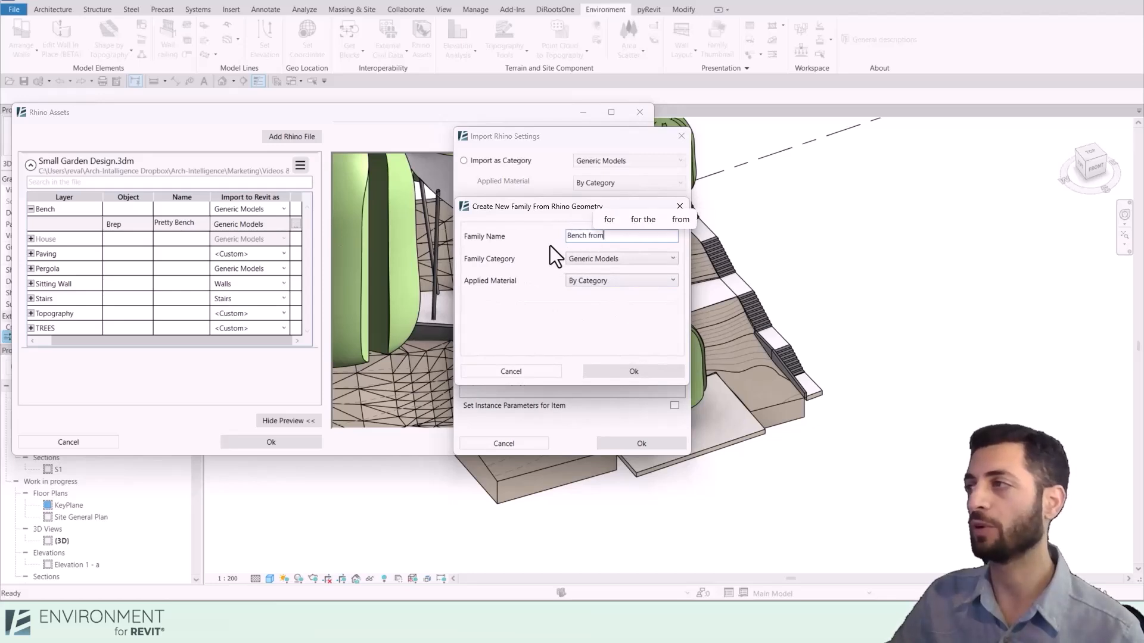
pyautogui.write('Rhino')
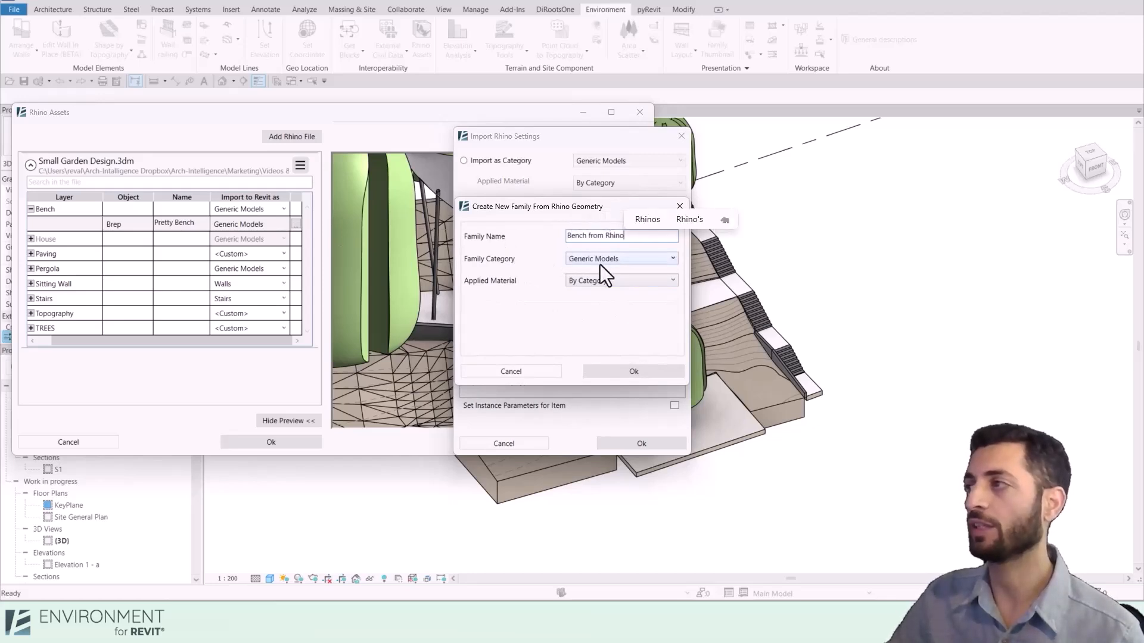
pyautogui.click(621, 259)
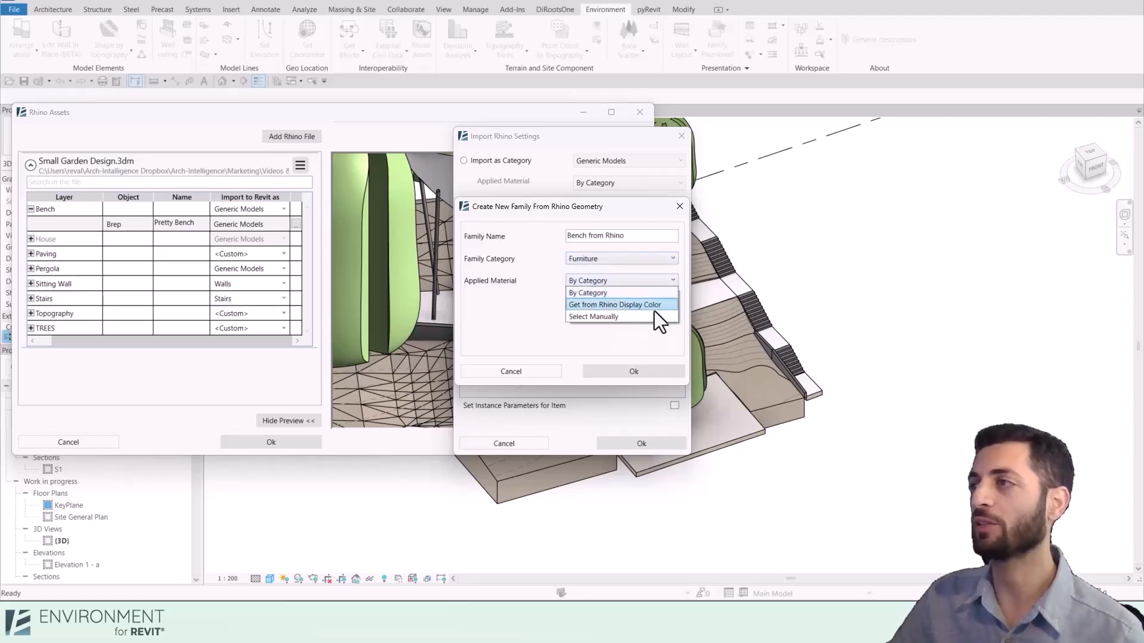
pyautogui.click(616, 305)
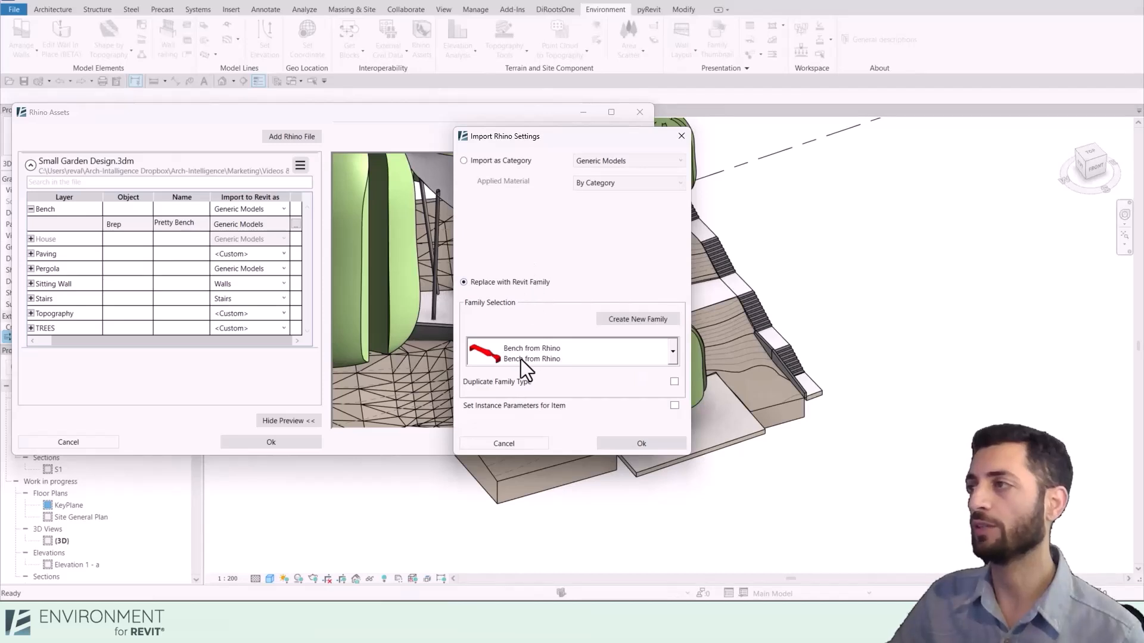
pyautogui.click(569, 352)
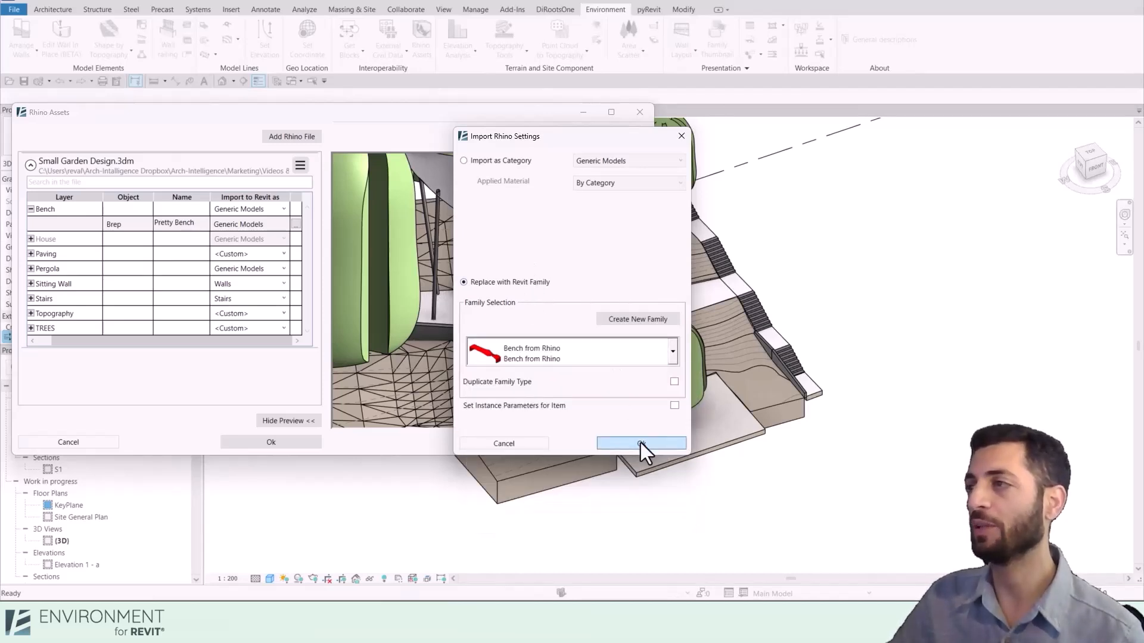
pyautogui.click(640, 444)
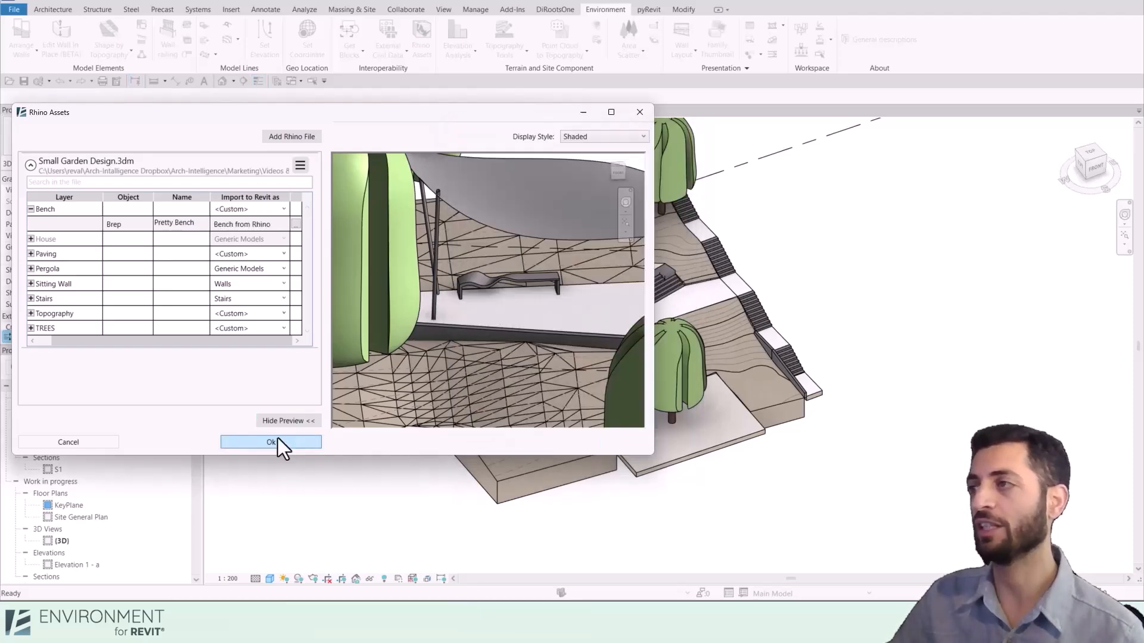
# Step: Confirm the Rhino Assets dialog to bring the red benches into the garden model
pyautogui.click(271, 442)
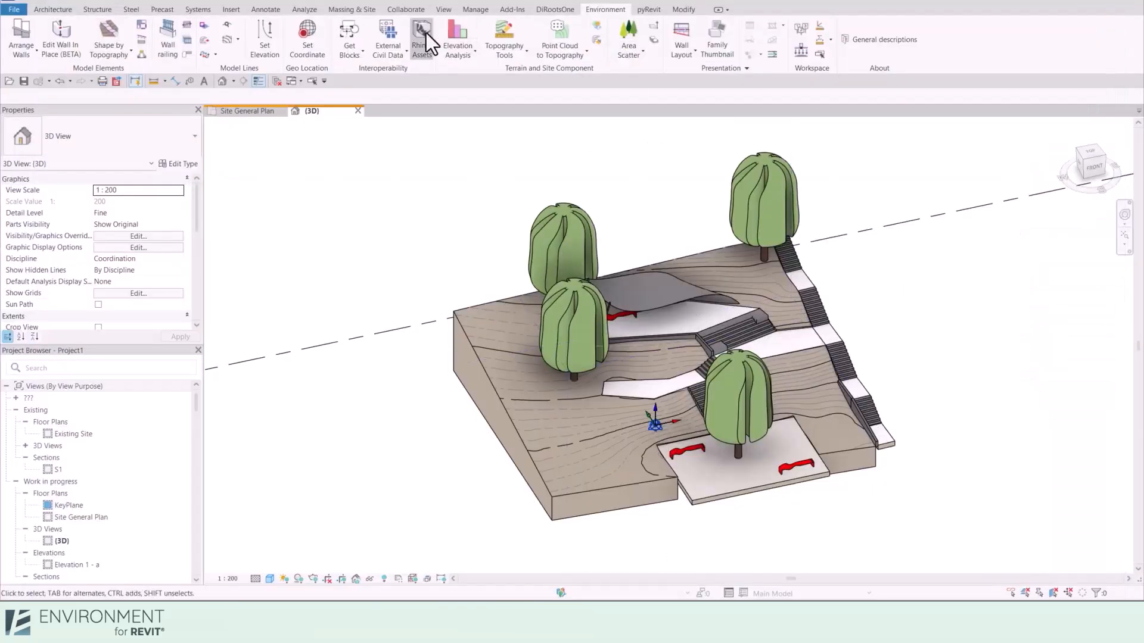
# Step: Reopen Rhino Assets from the Environment tab and show the garden file's options menu
pyautogui.click(423, 33)
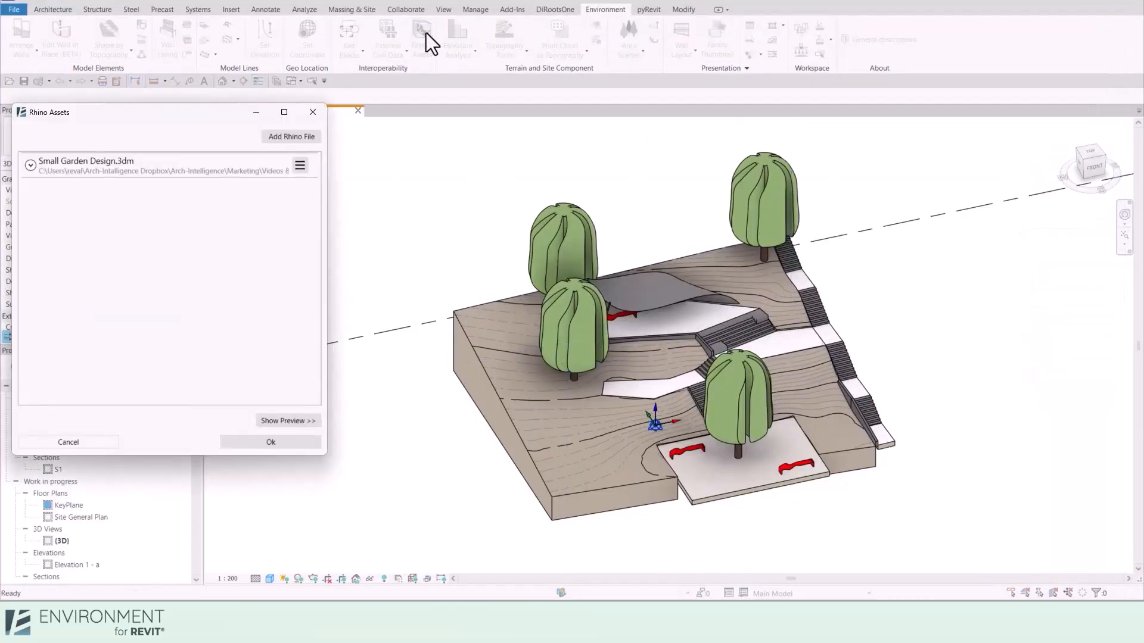
pyautogui.click(299, 165)
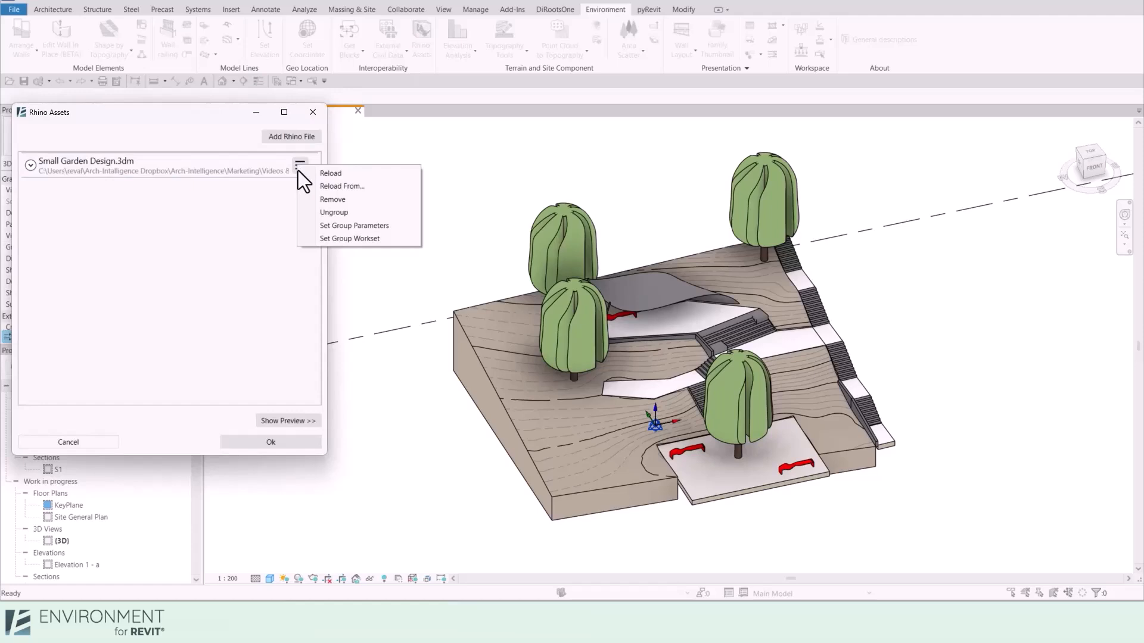
pyautogui.moveTo(358, 238)
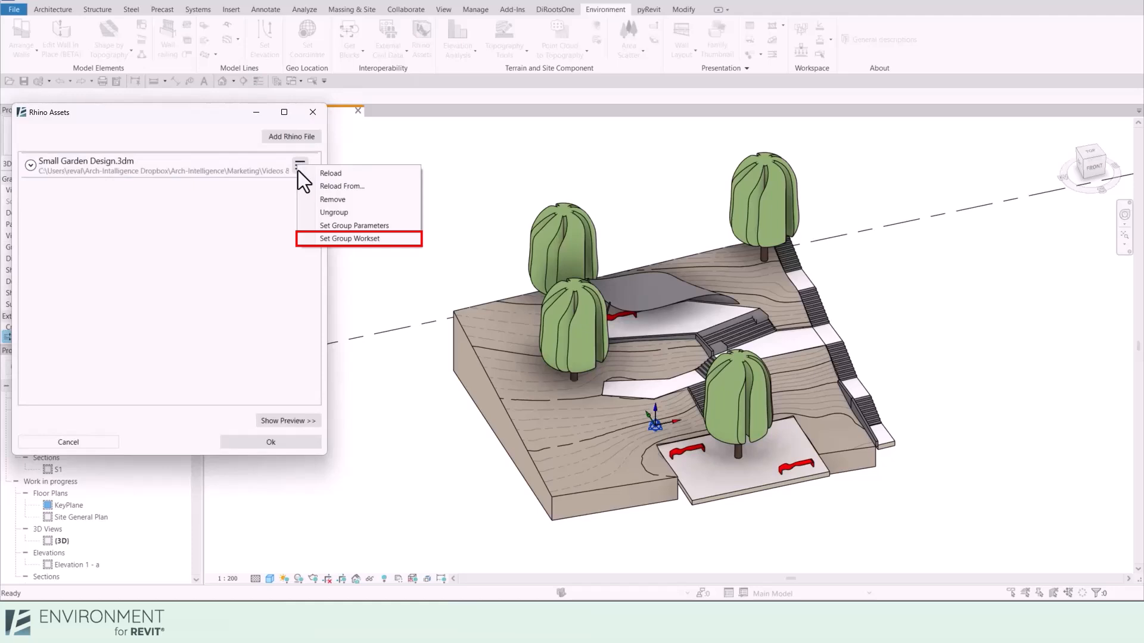
pyautogui.moveTo(353, 225)
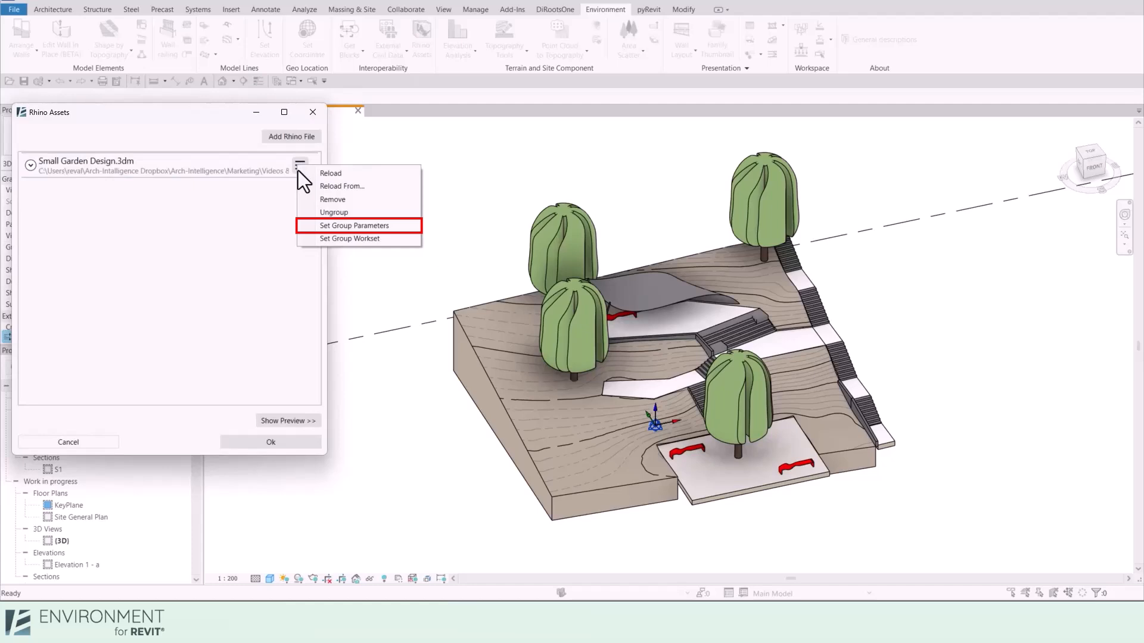
pyautogui.moveTo(334, 213)
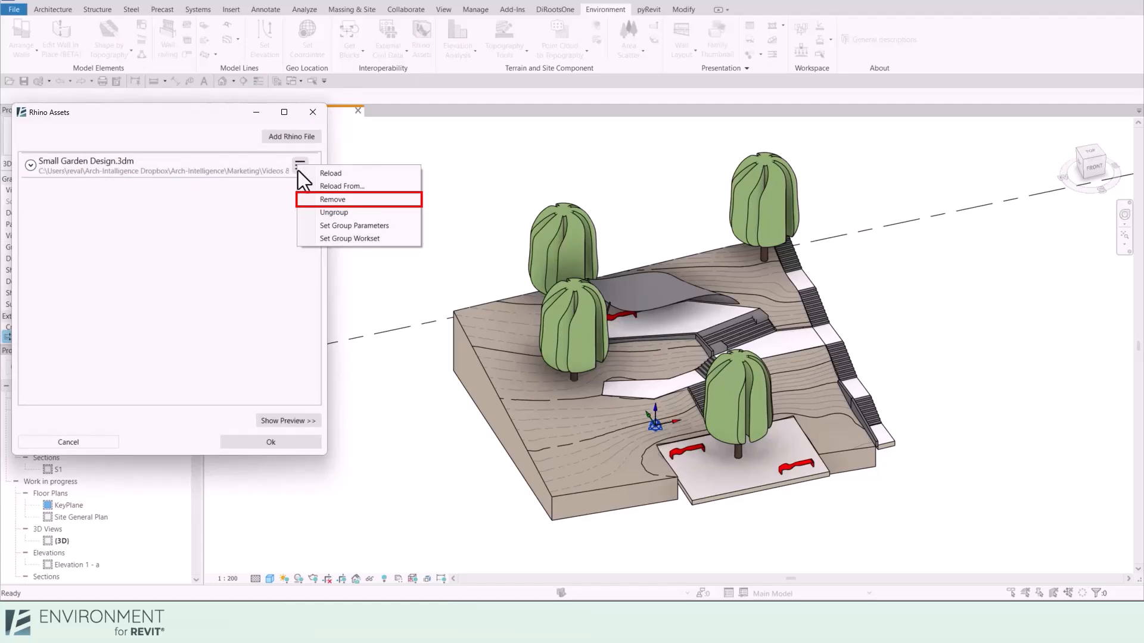
pyautogui.moveTo(342, 186)
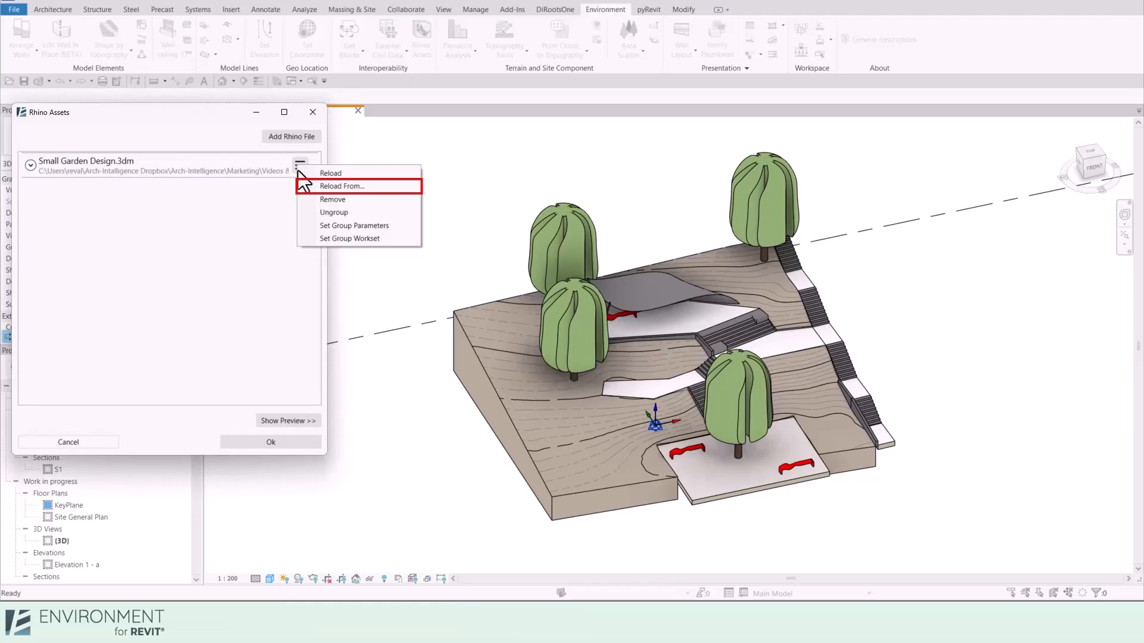
pyautogui.moveTo(330, 172)
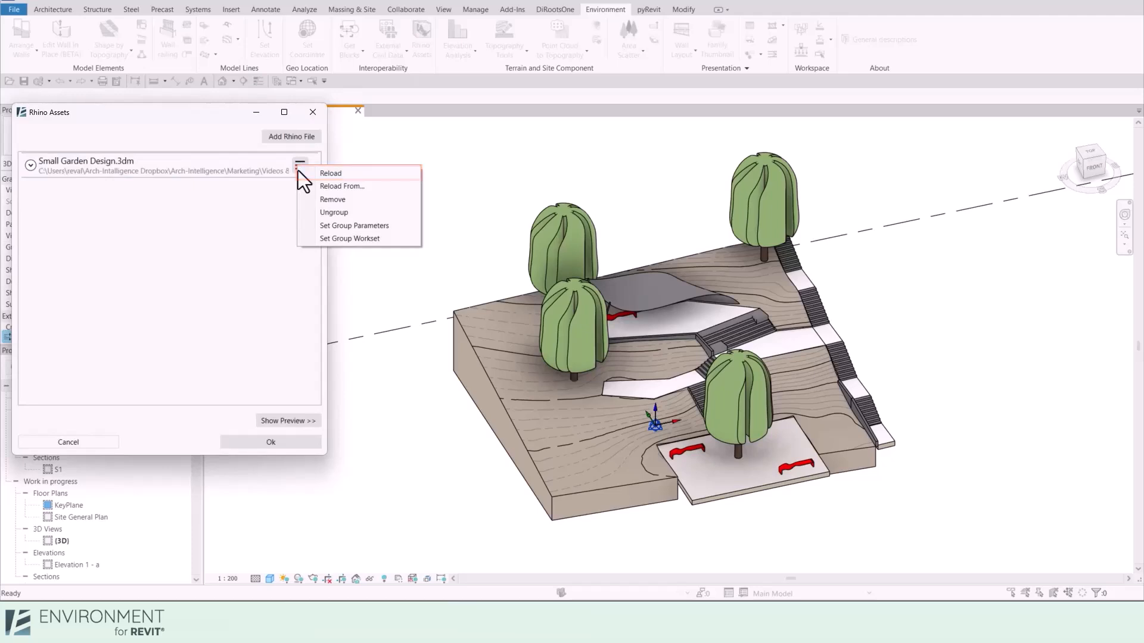
pyautogui.moveTo(324, 182)
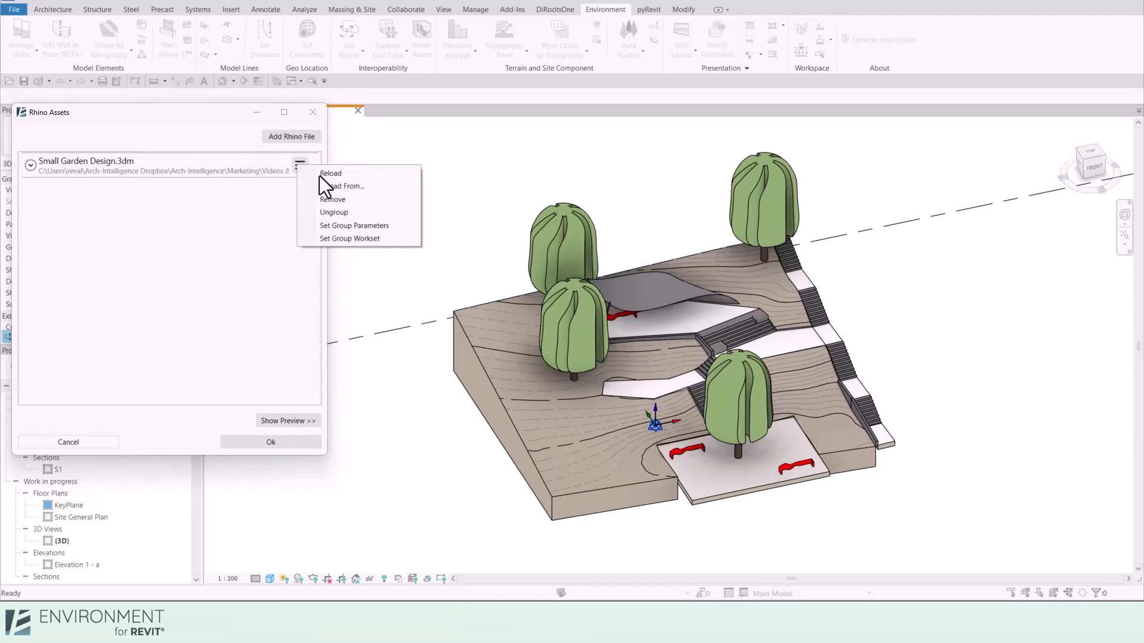
# Step: Reload the garden file and confirm to update trees, stairs and water areas
pyautogui.click(331, 173)
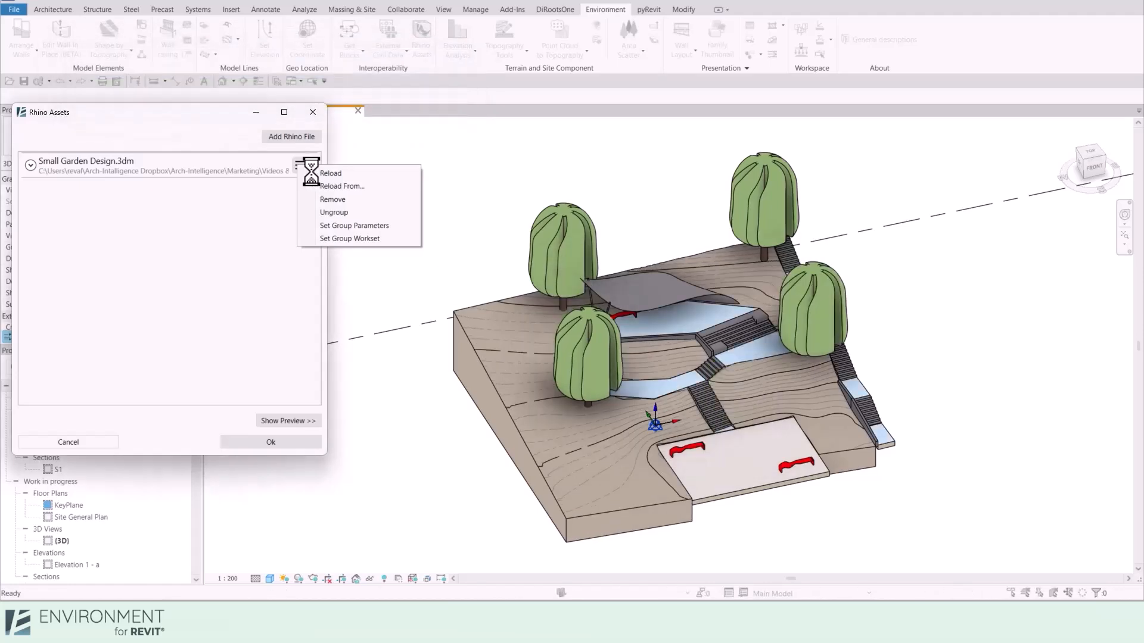
pyautogui.click(331, 173)
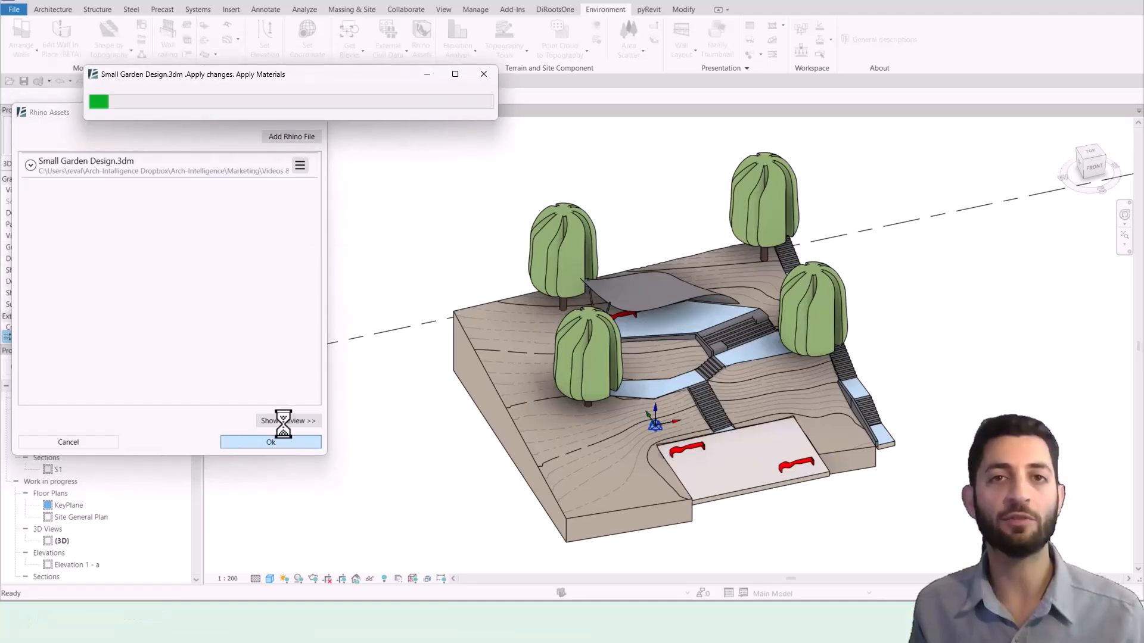
pyautogui.click(271, 442)
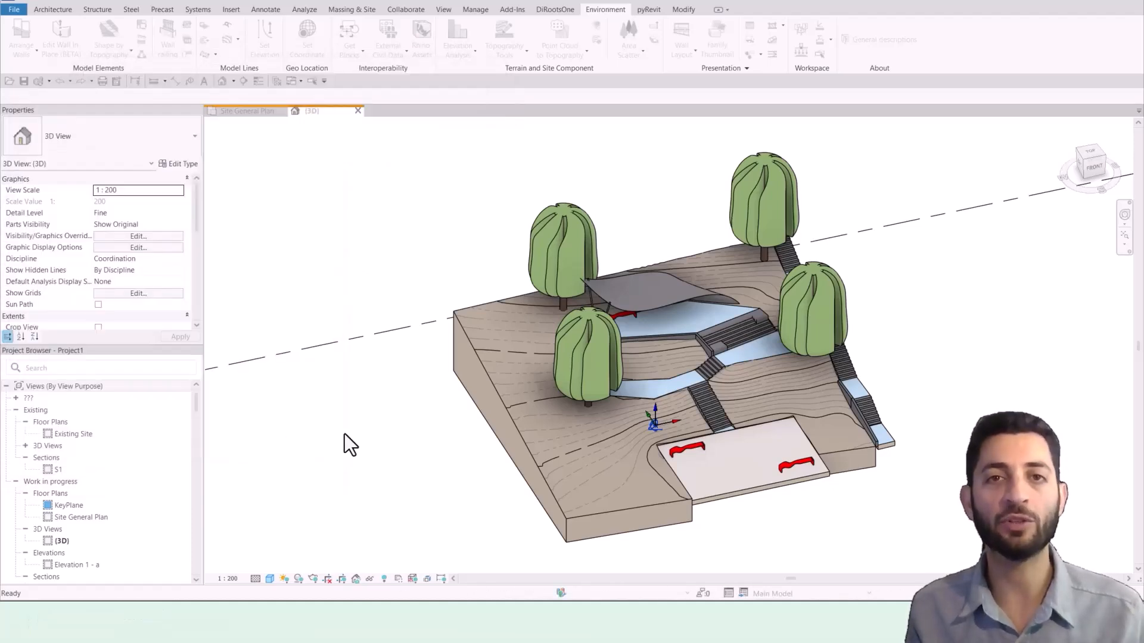